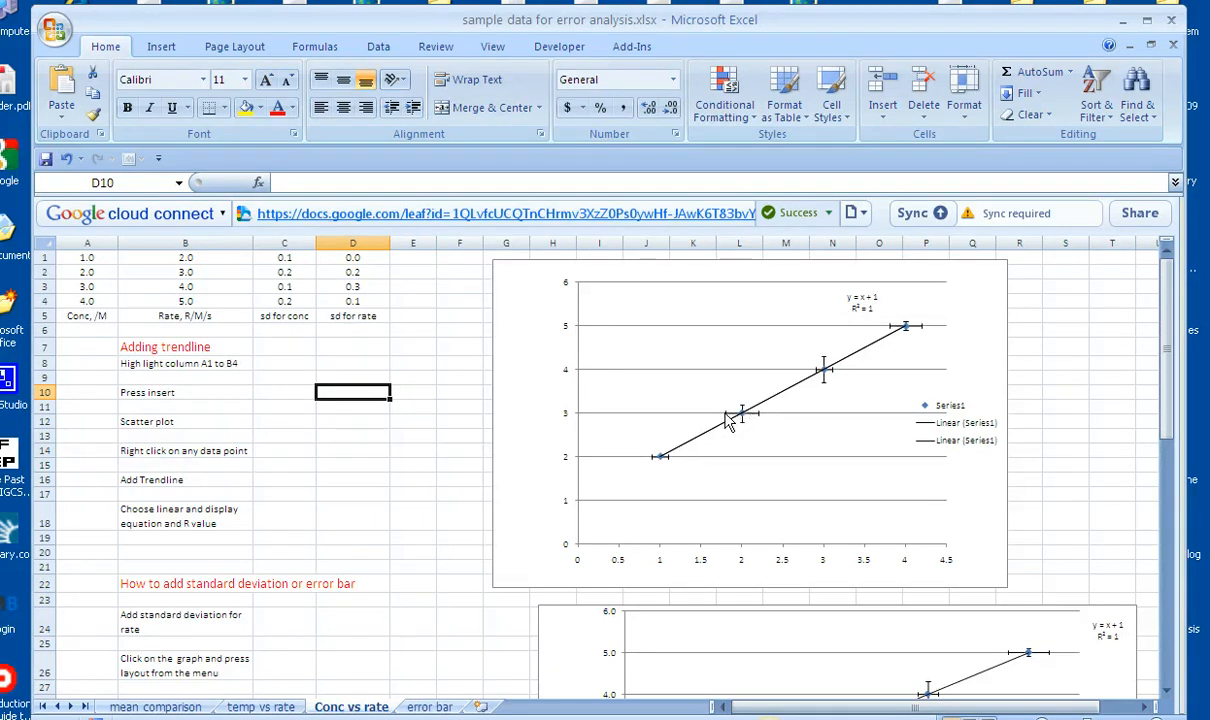
pyautogui.moveTo(658, 398)
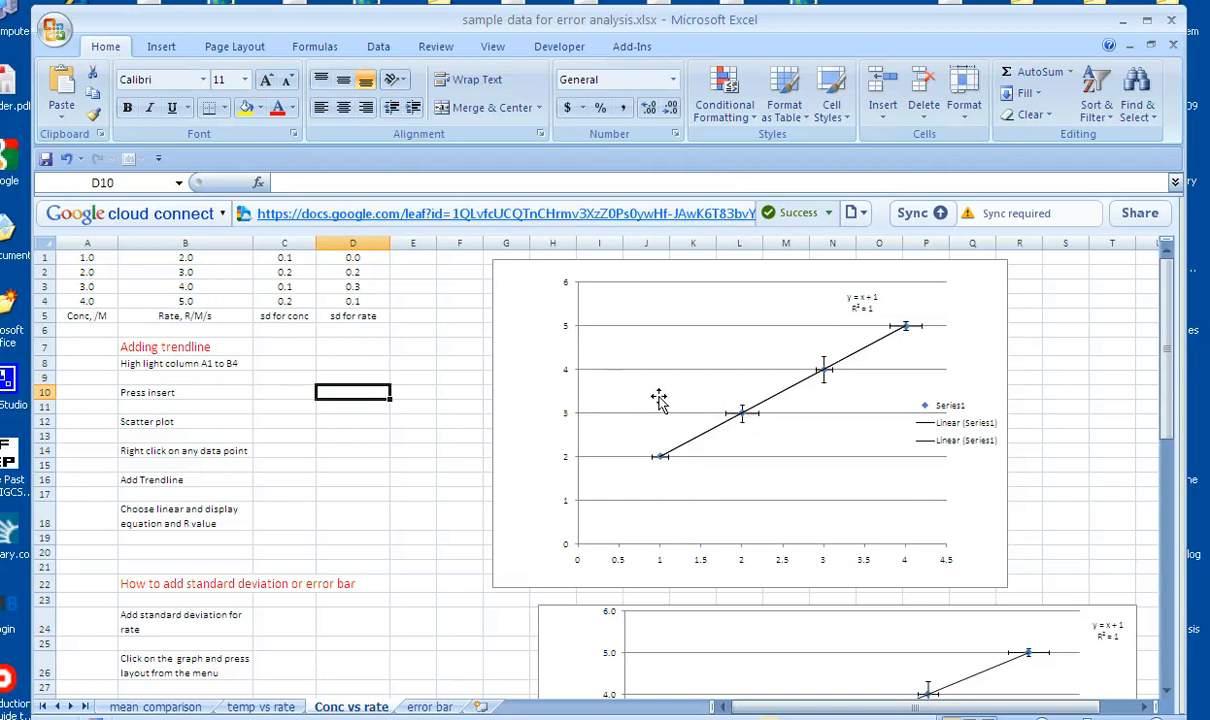
pyautogui.moveTo(570, 345)
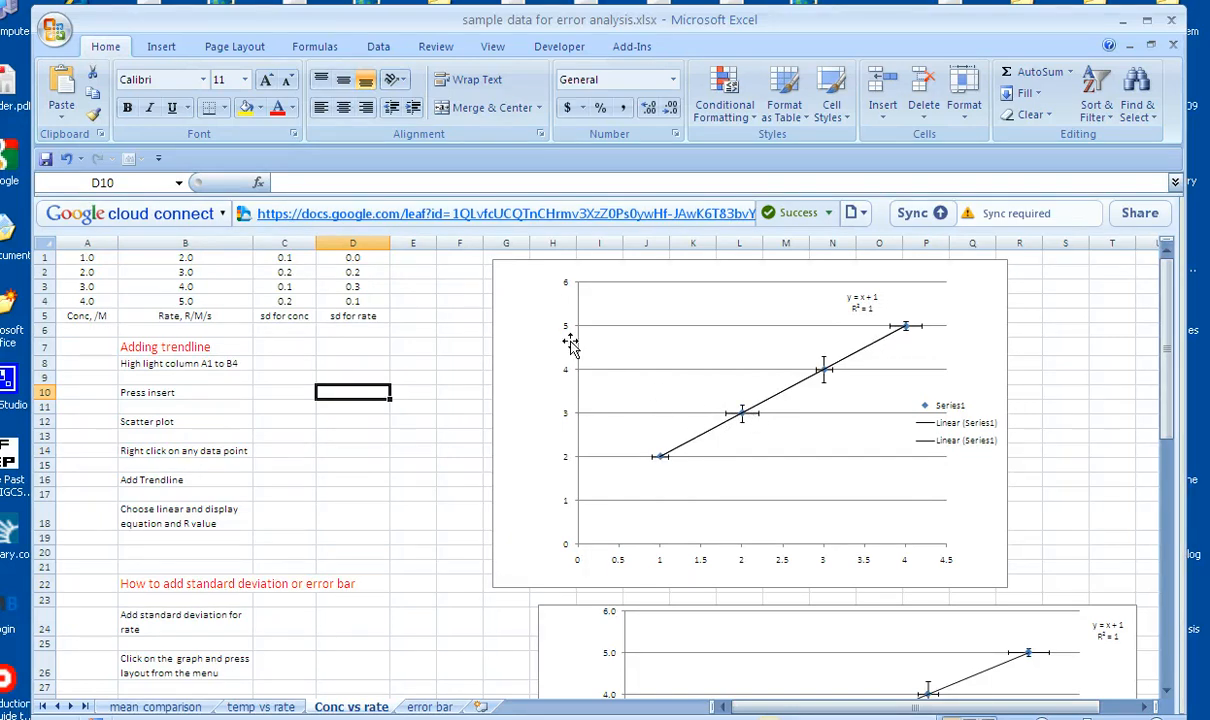
pyautogui.moveTo(231, 347)
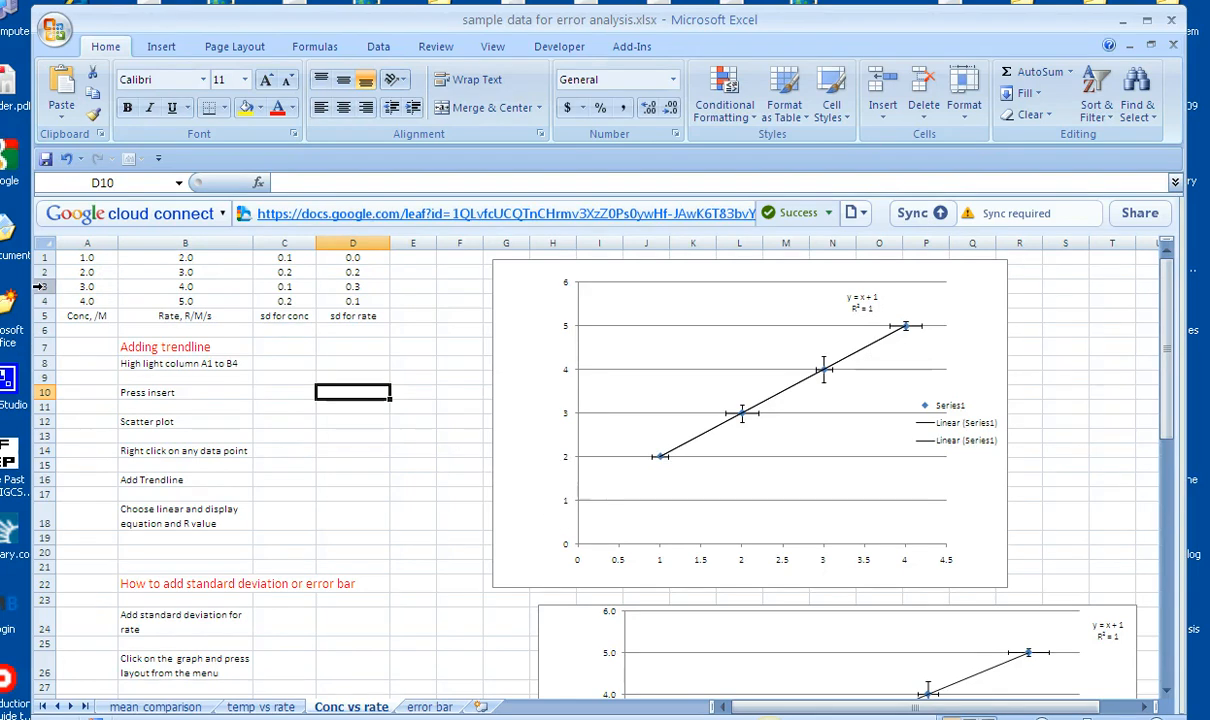
# Insert a markers-only scatter chart of rate vs concentration from A1:B4.
pyautogui.moveTo(87, 257); pyautogui.dragTo(185, 301)
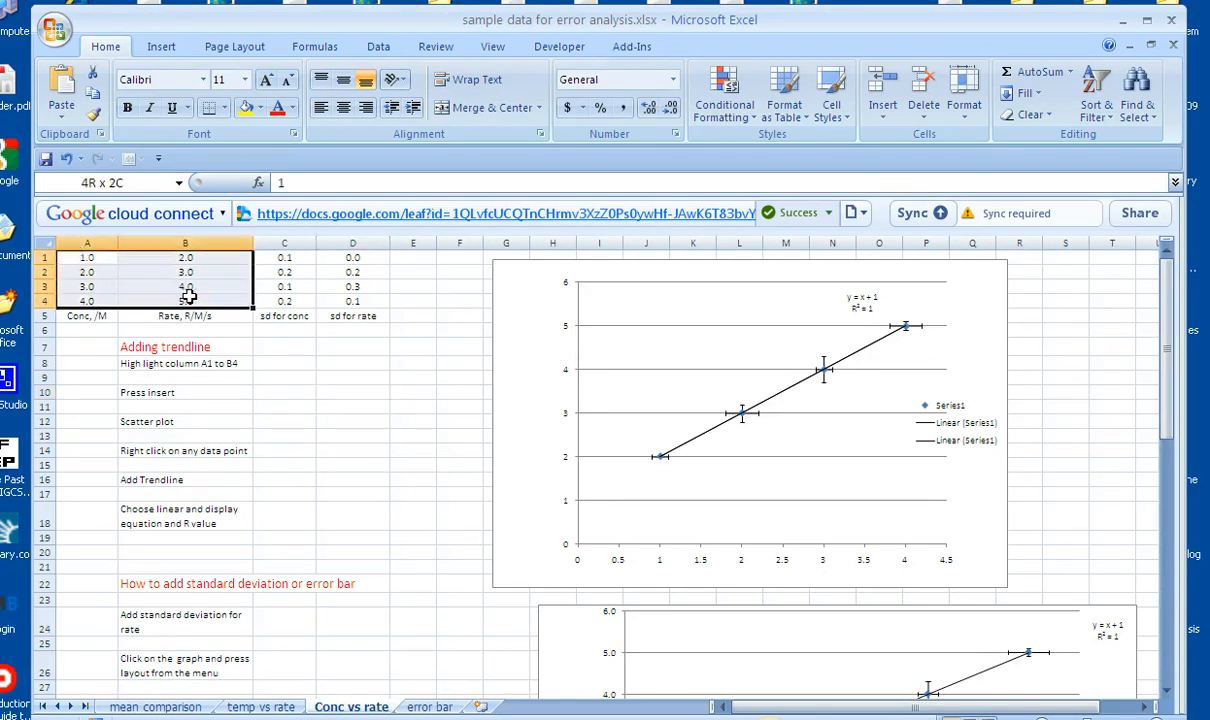
pyautogui.click(161, 46)
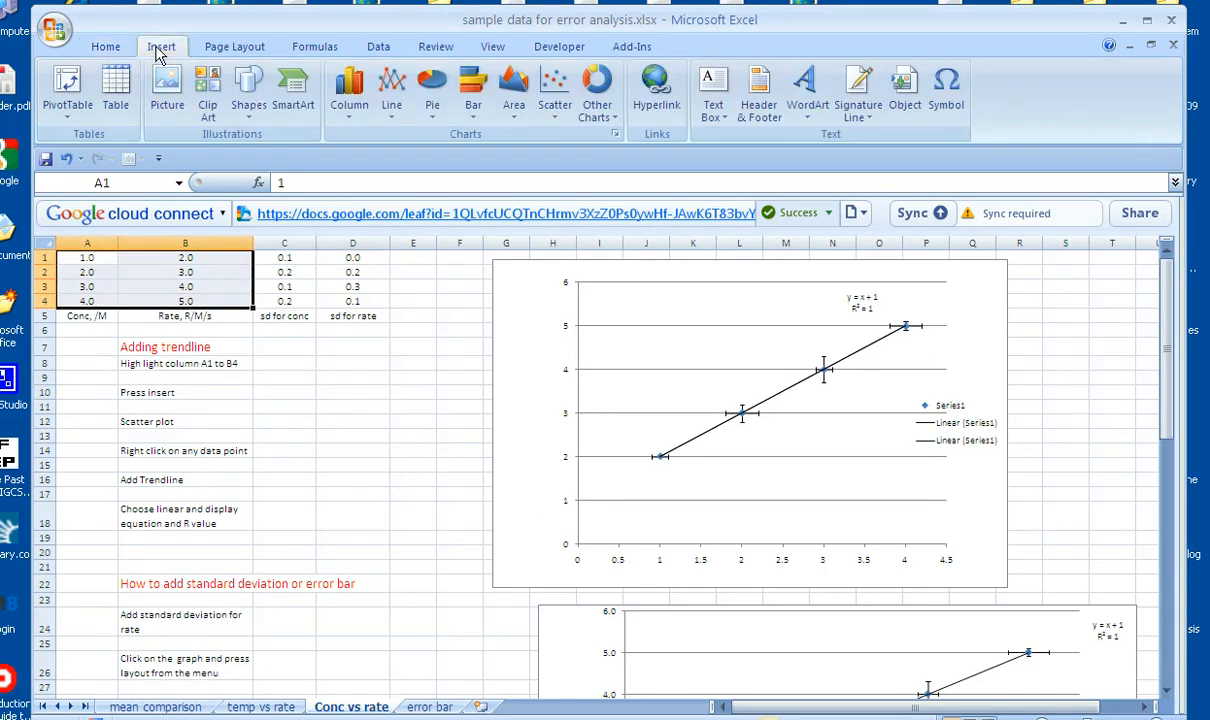
pyautogui.click(554, 90)
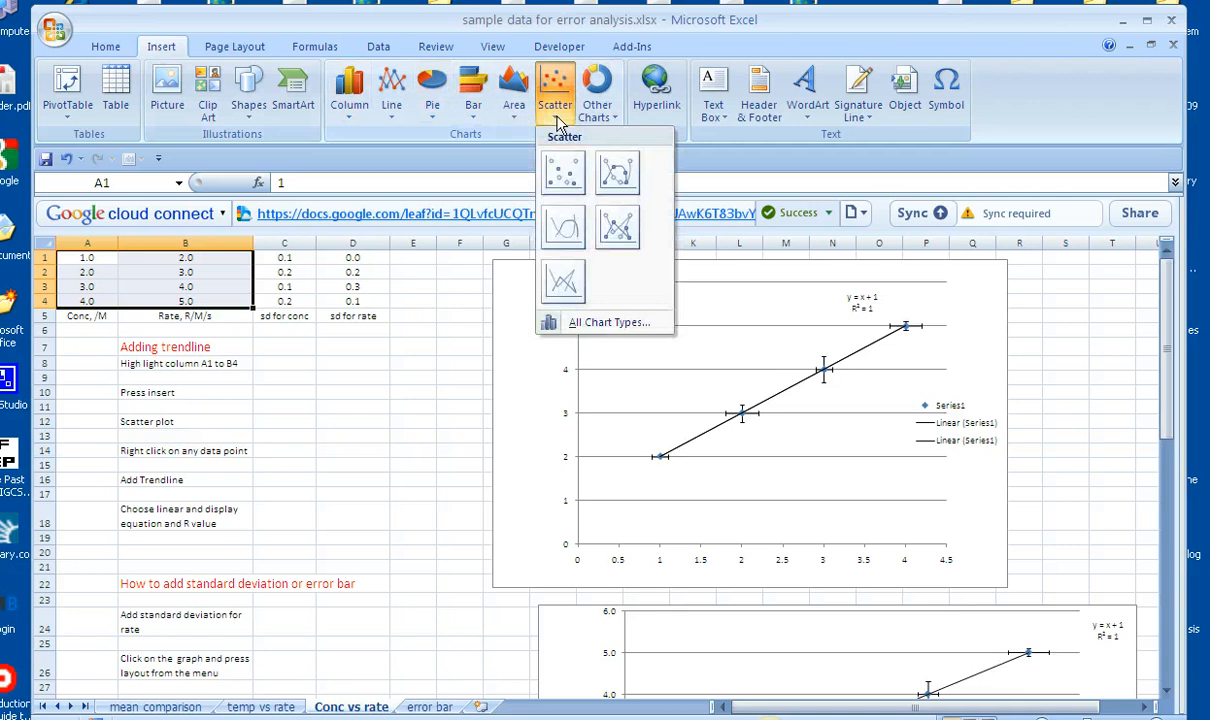
pyautogui.click(563, 171)
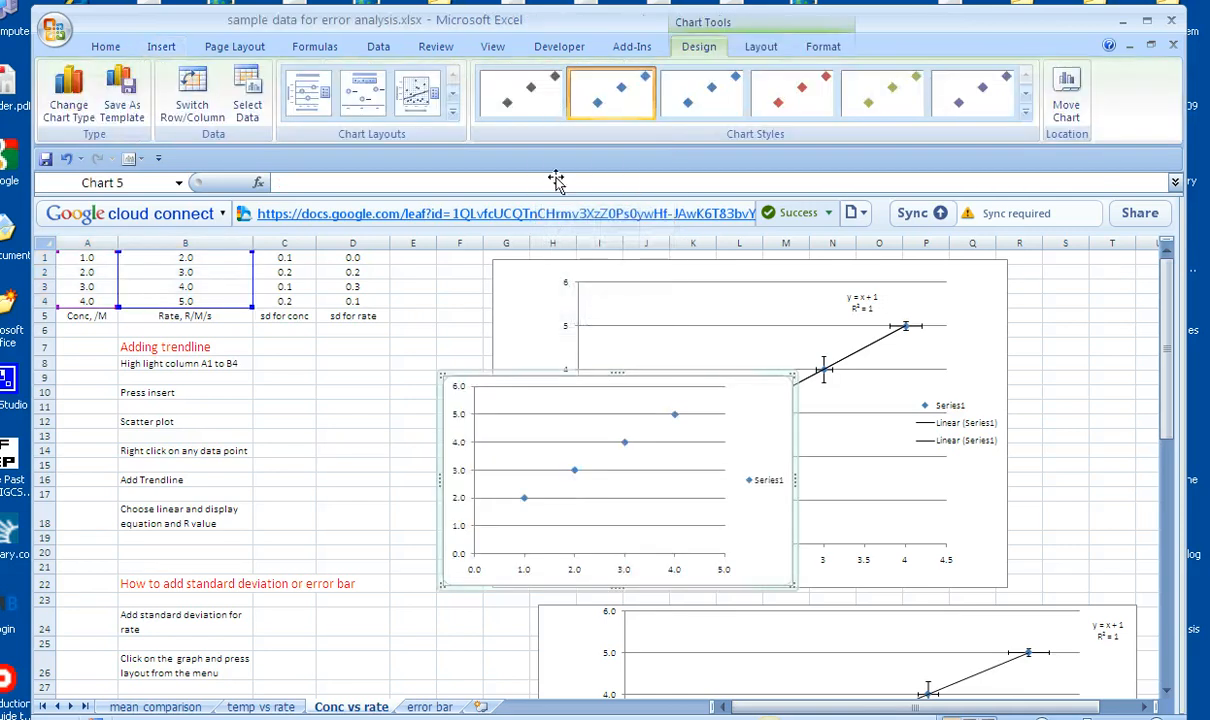
pyautogui.moveTo(690, 420)
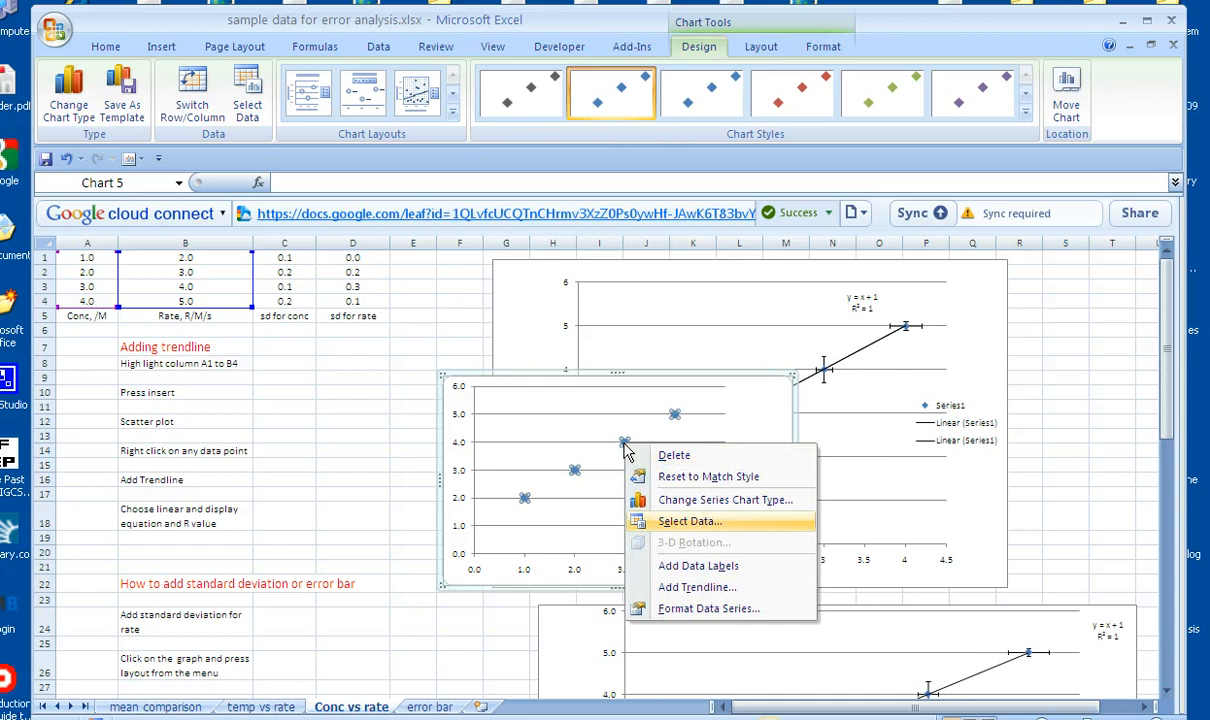
# Add a linear trendline displaying its equation and R-squared value.
pyautogui.click(709, 608)
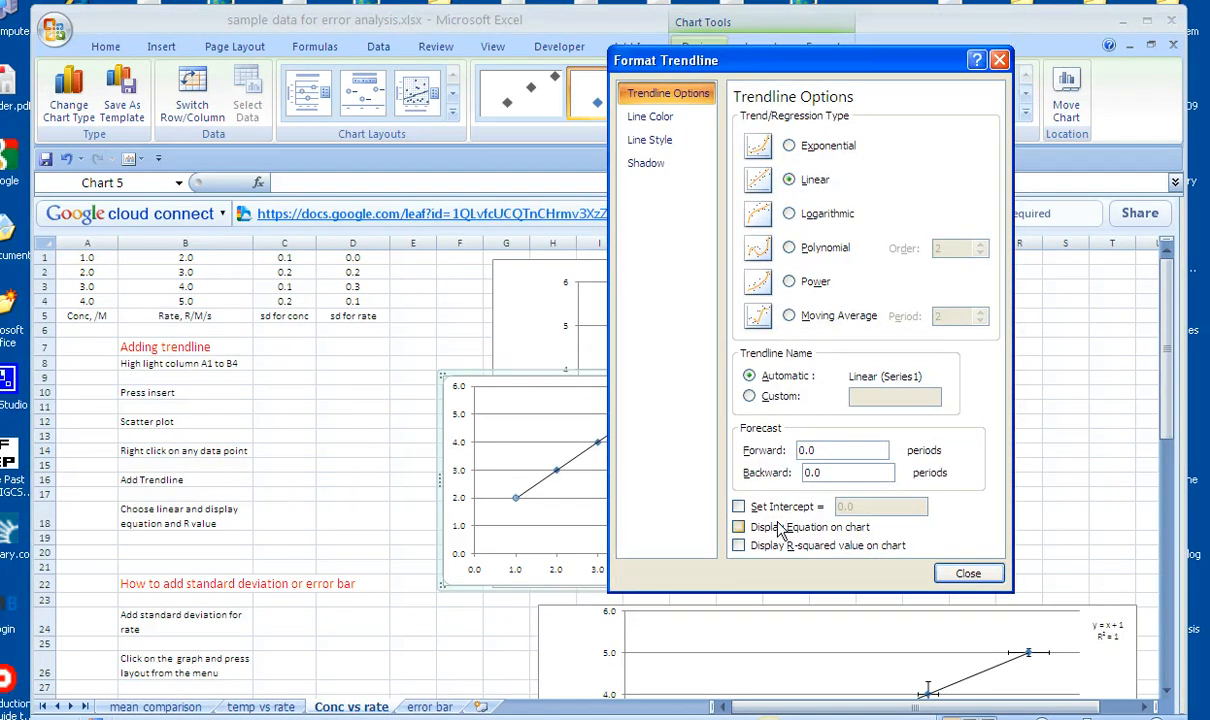
pyautogui.click(739, 527)
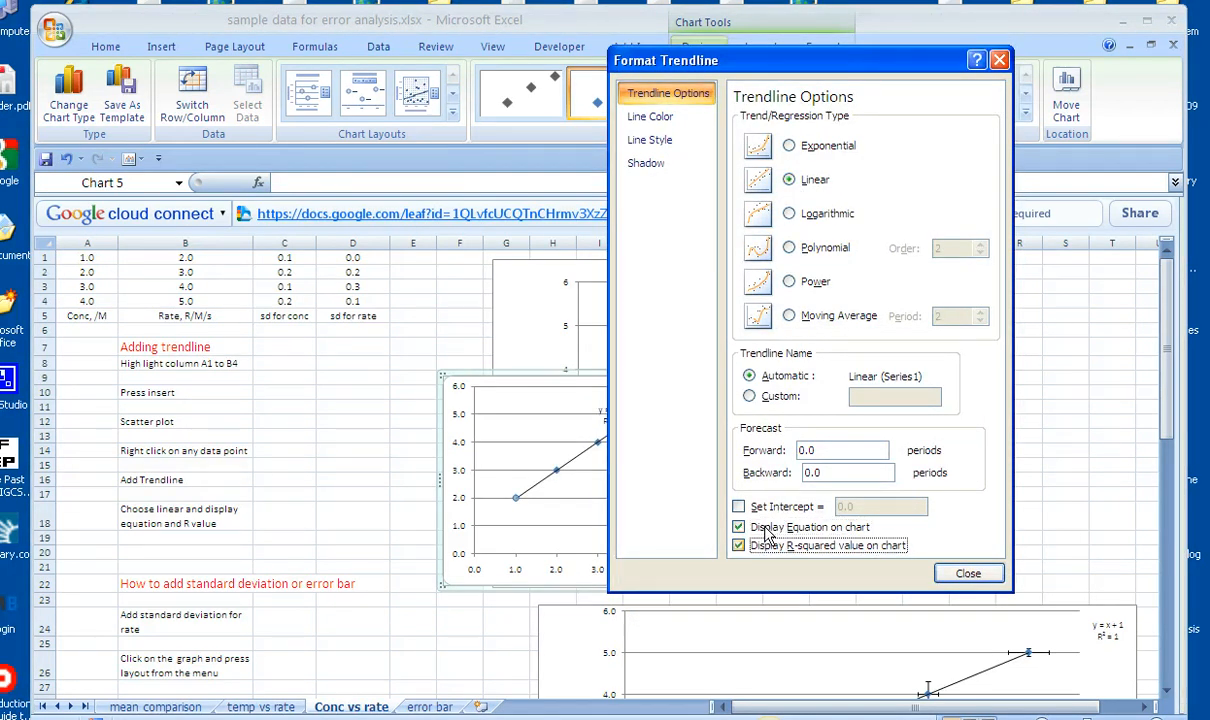
pyautogui.click(967, 573)
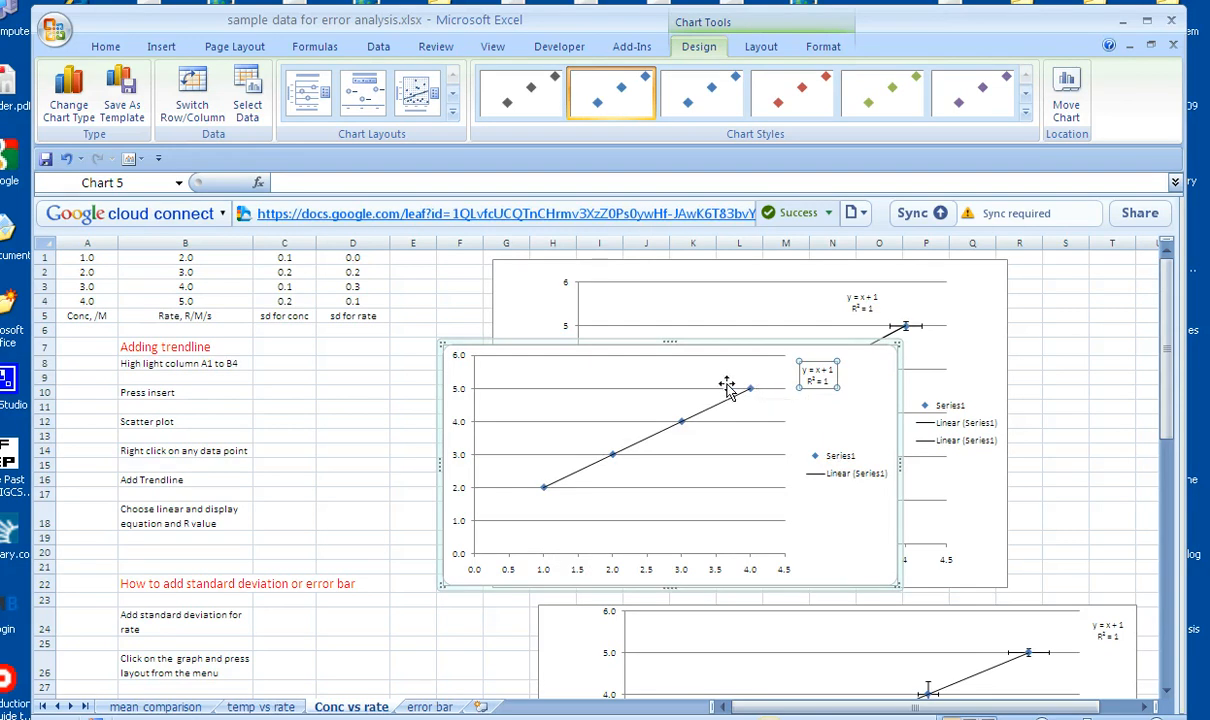
pyautogui.scroll(-3)
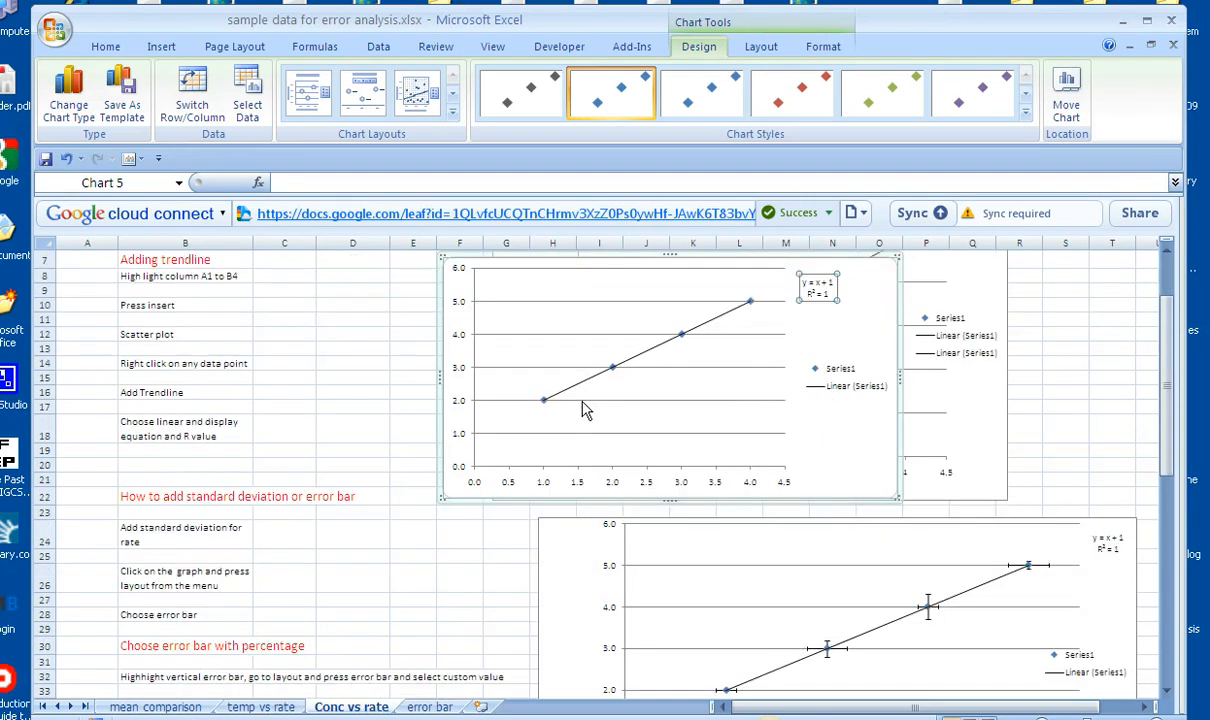
pyautogui.scroll(-3)
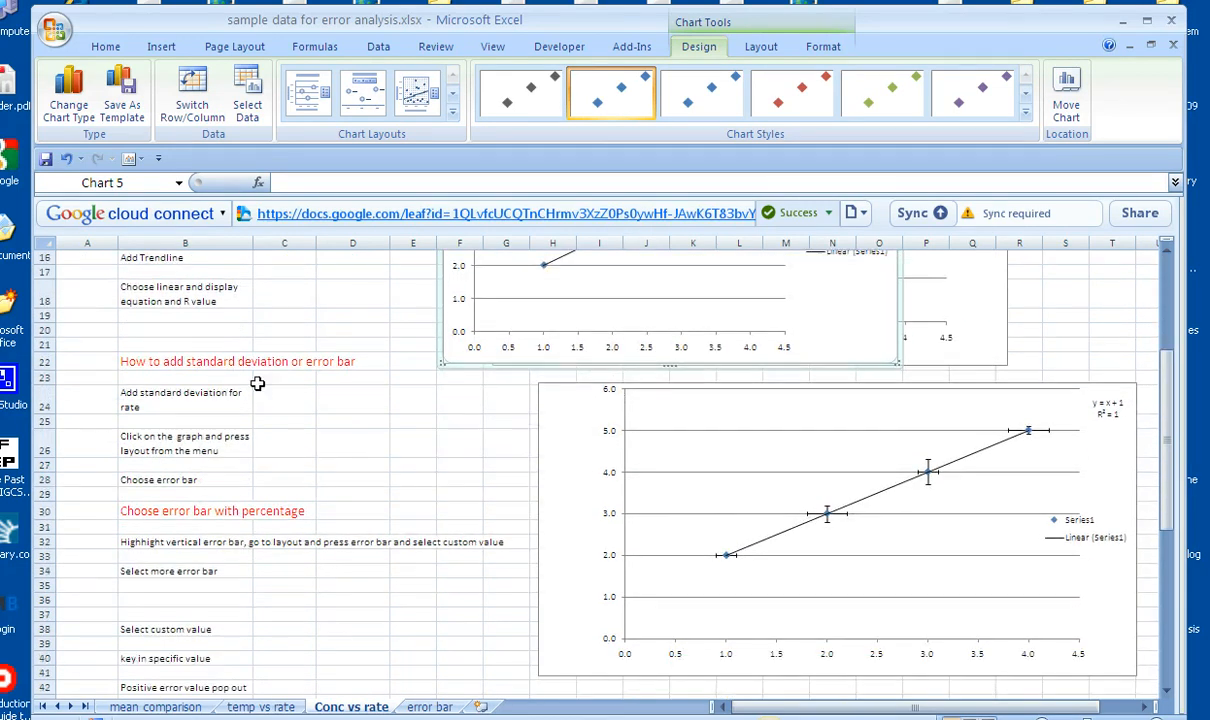
pyautogui.moveTo(313, 373)
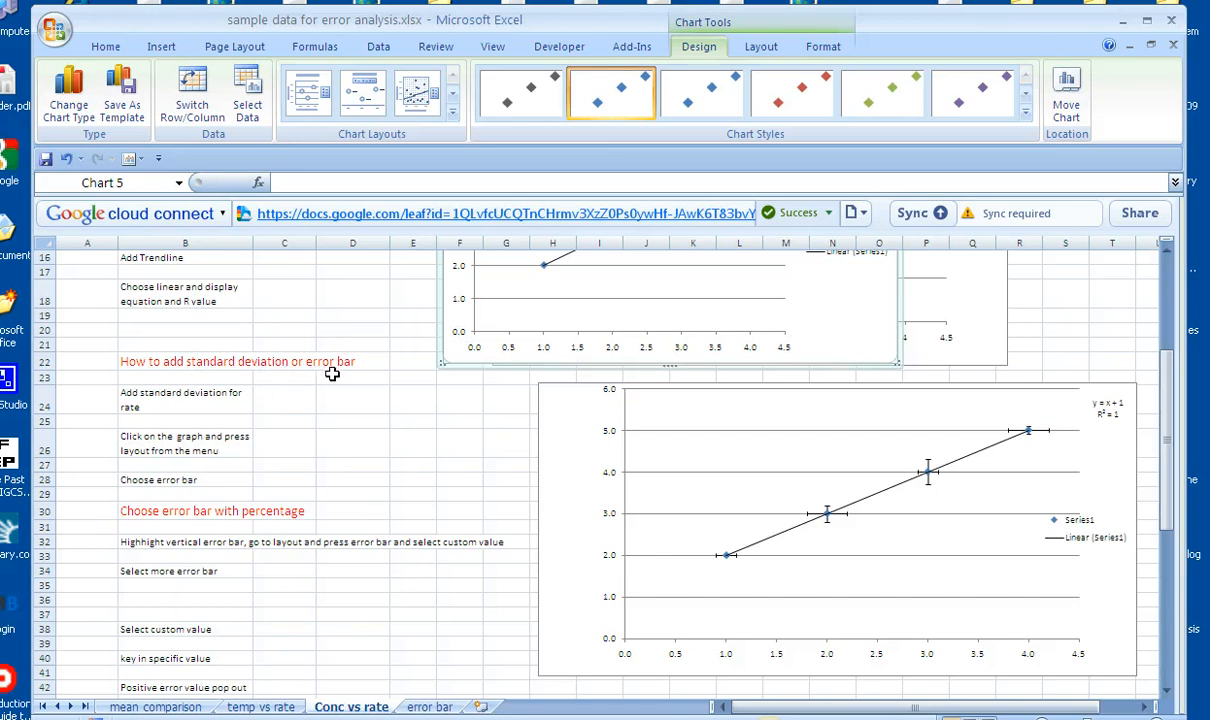
pyautogui.moveTo(285, 435)
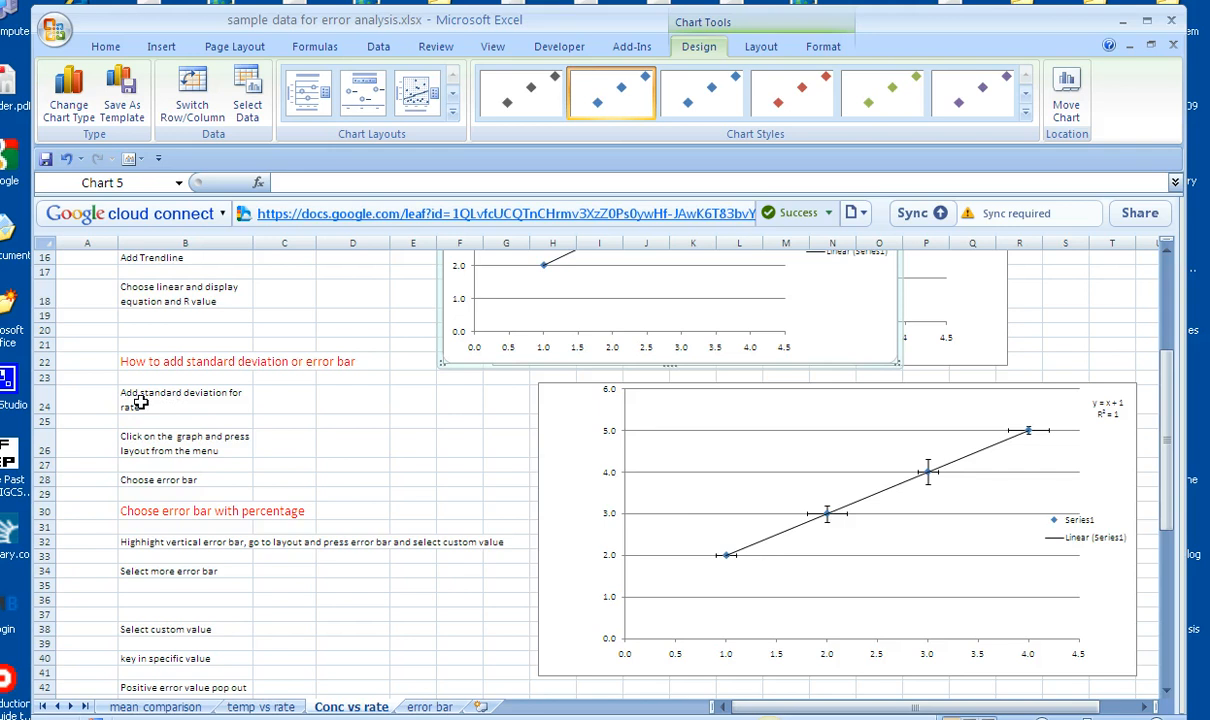
pyautogui.moveTo(187, 414)
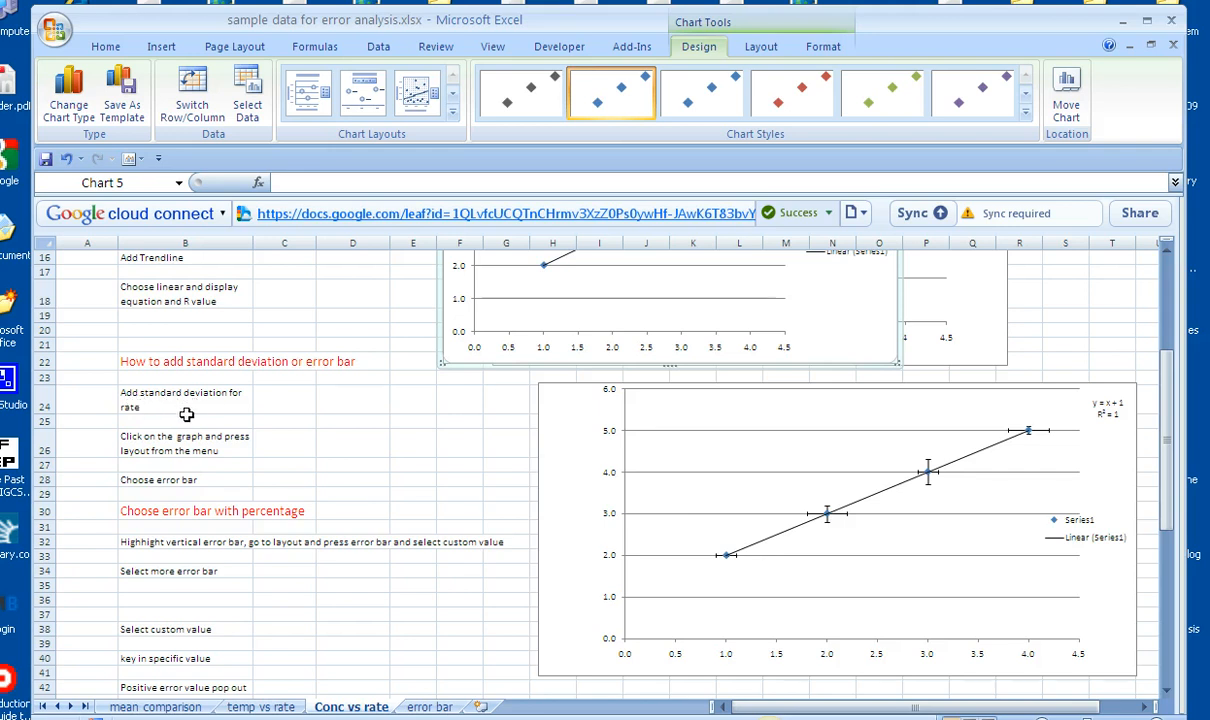
pyautogui.scroll(-3)
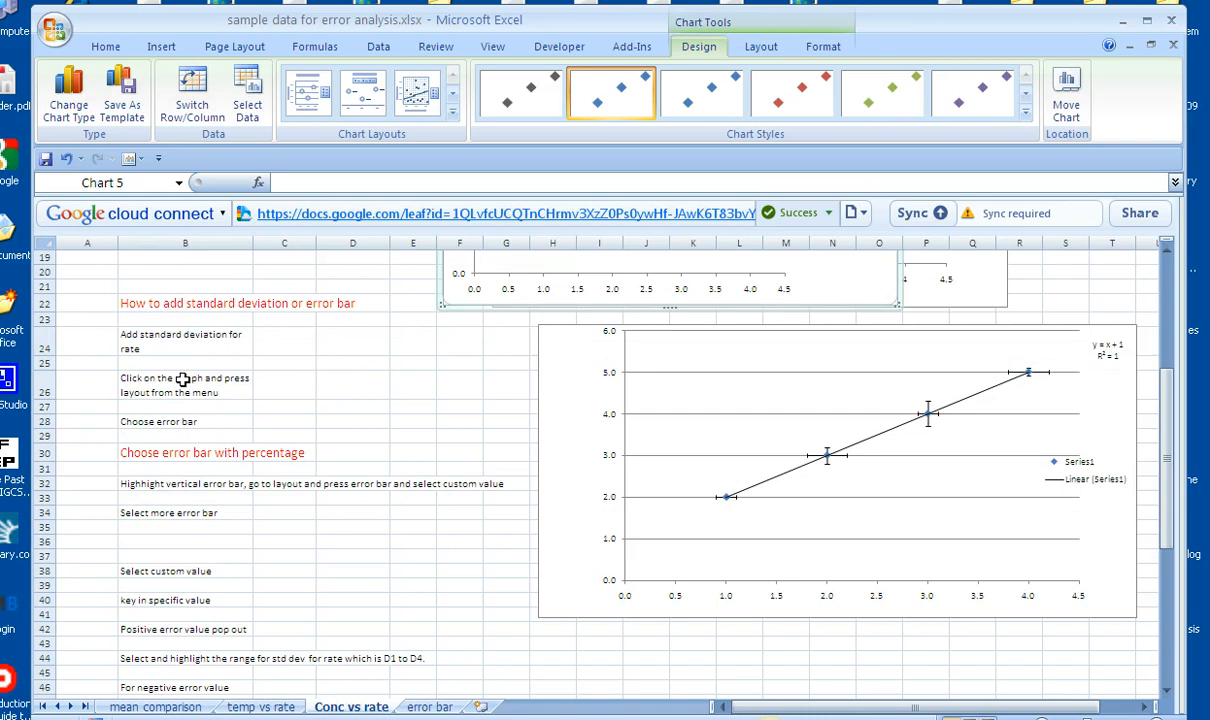
pyautogui.moveTo(664, 436)
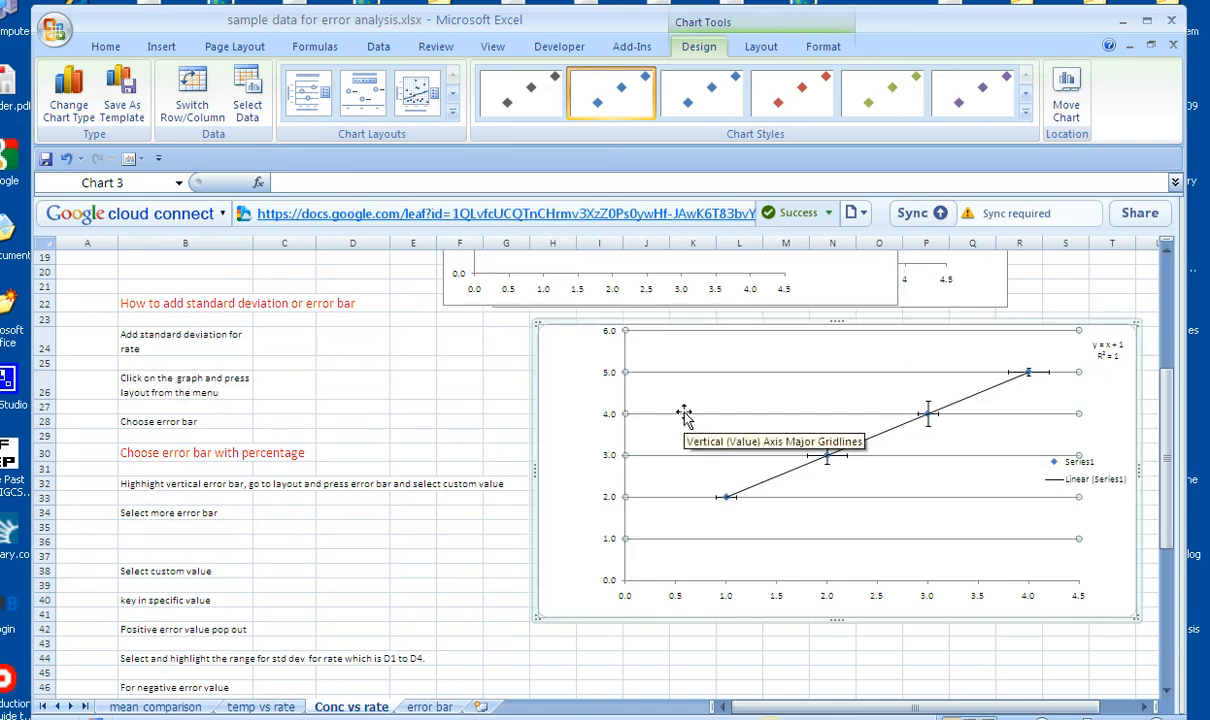
# Apply 5% percentage error bars to the lower chart's series.
pyautogui.click(761, 46)
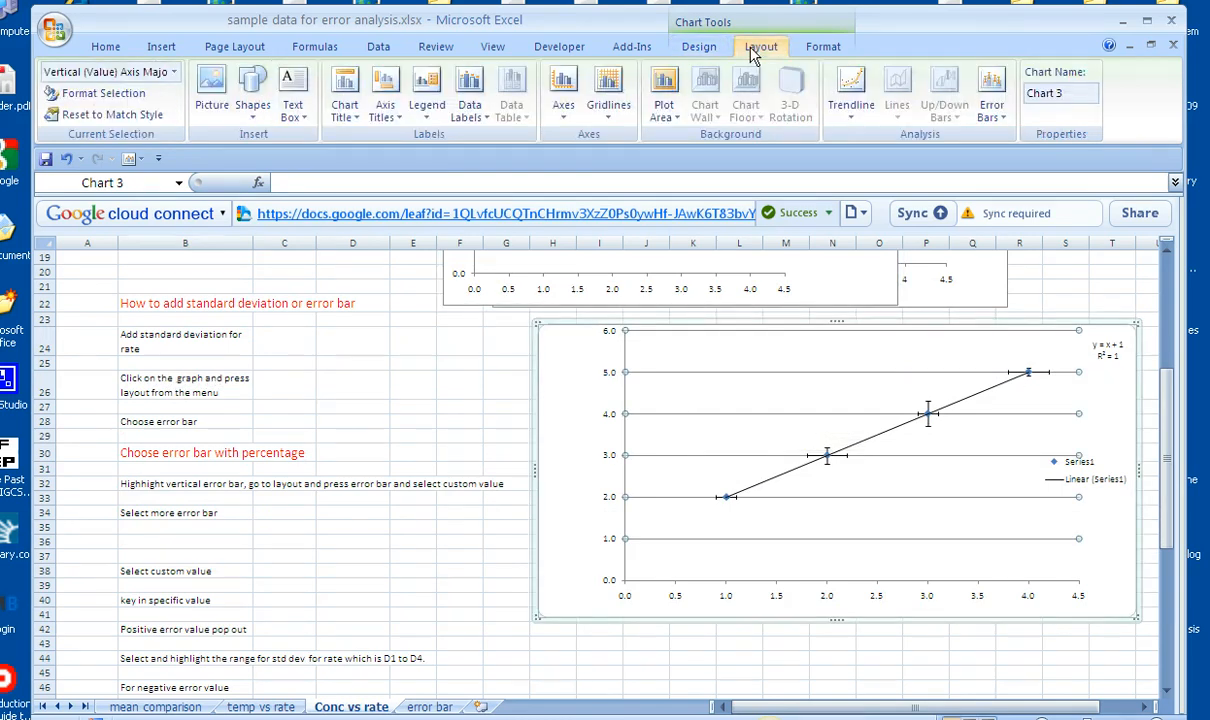
pyautogui.click(991, 95)
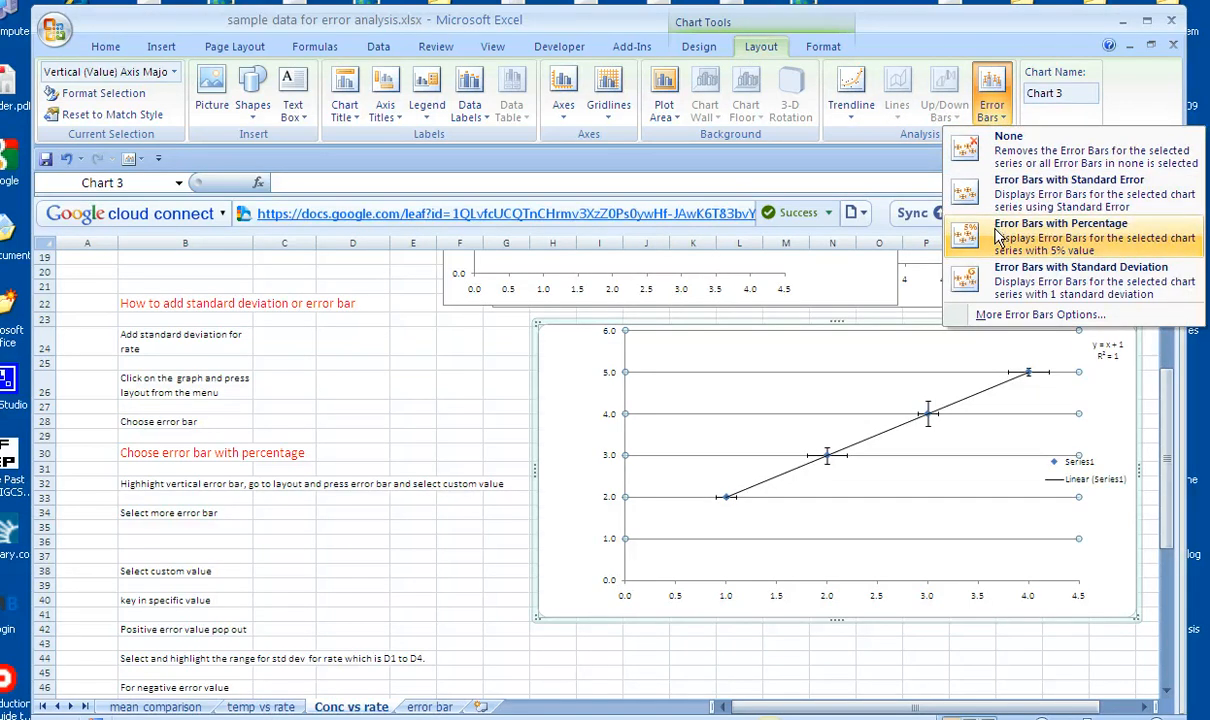
pyautogui.click(1060, 236)
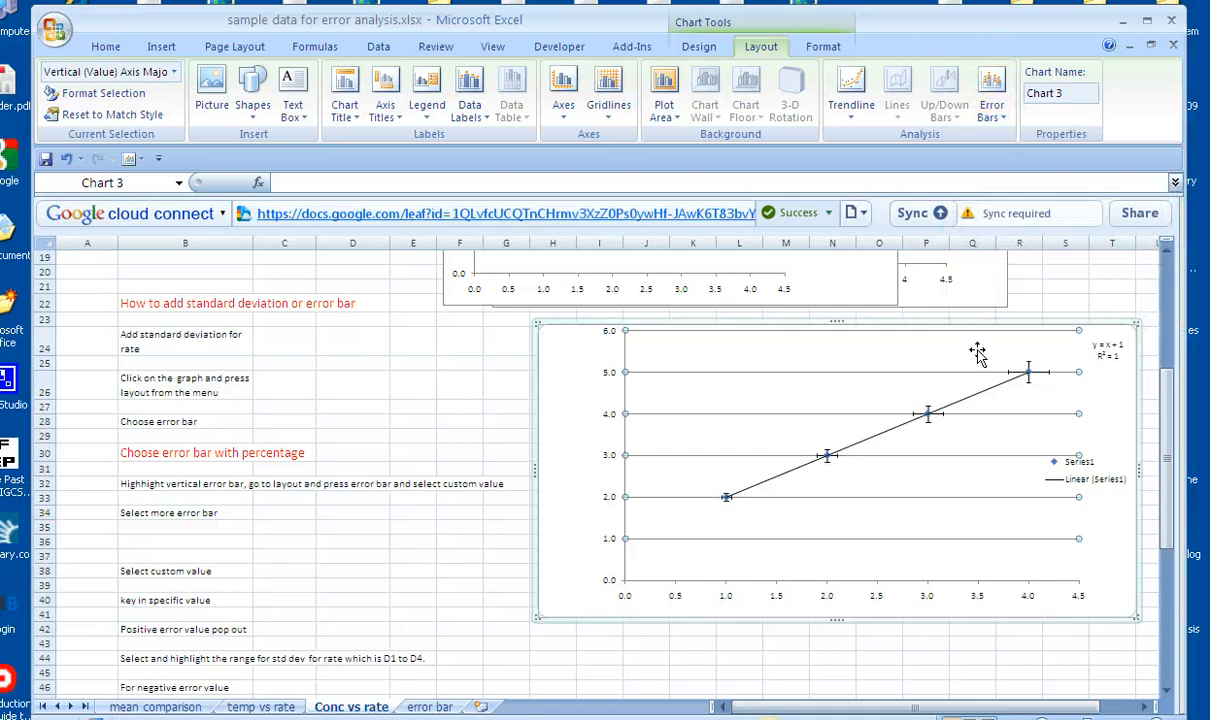
pyautogui.moveTo(918, 423)
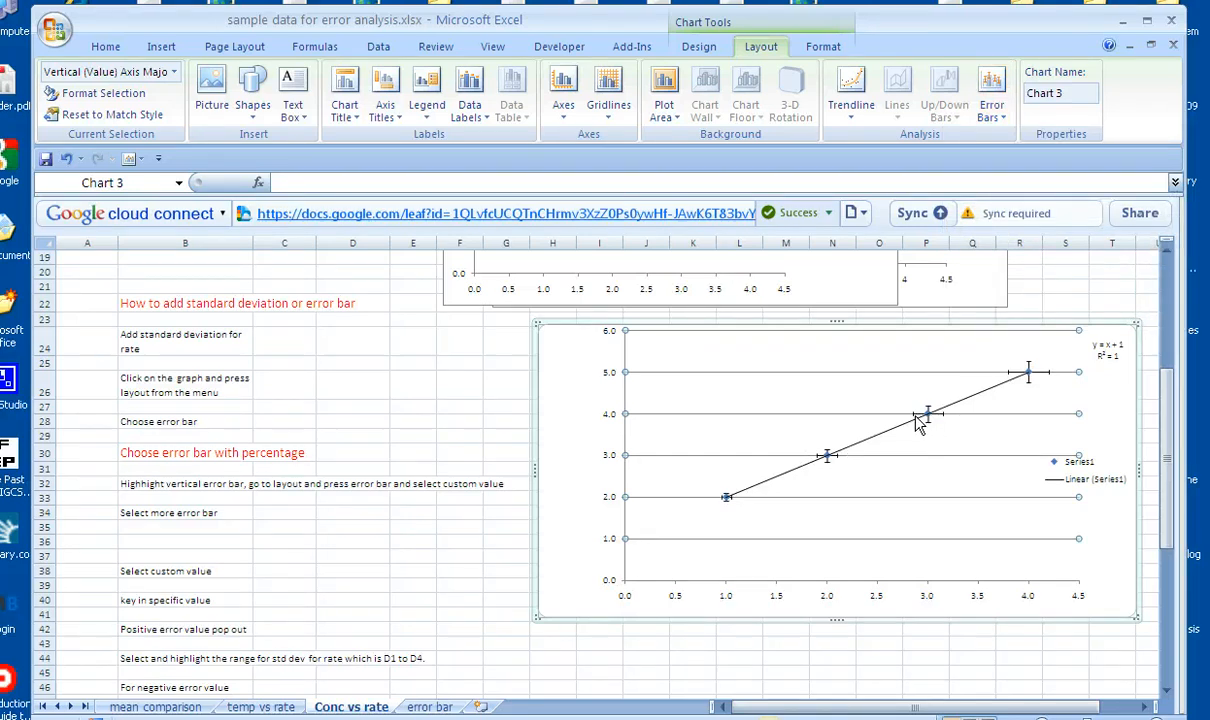
pyautogui.moveTo(925, 420)
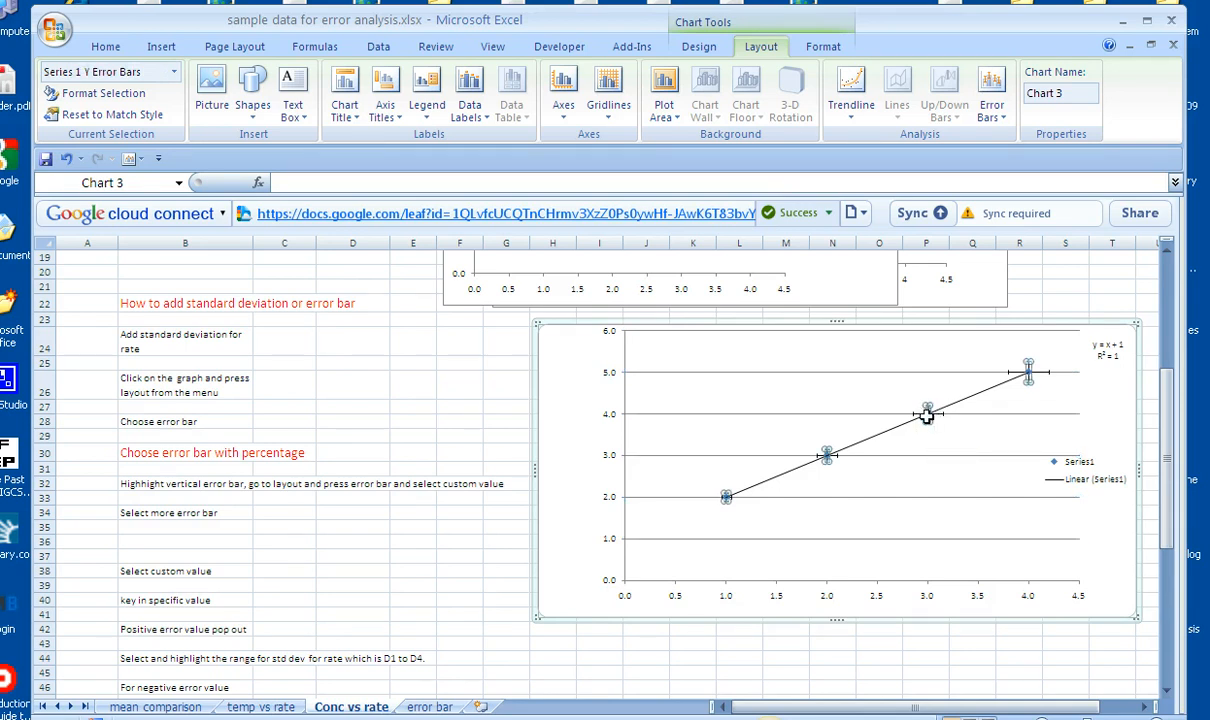
pyautogui.moveTo(926, 411)
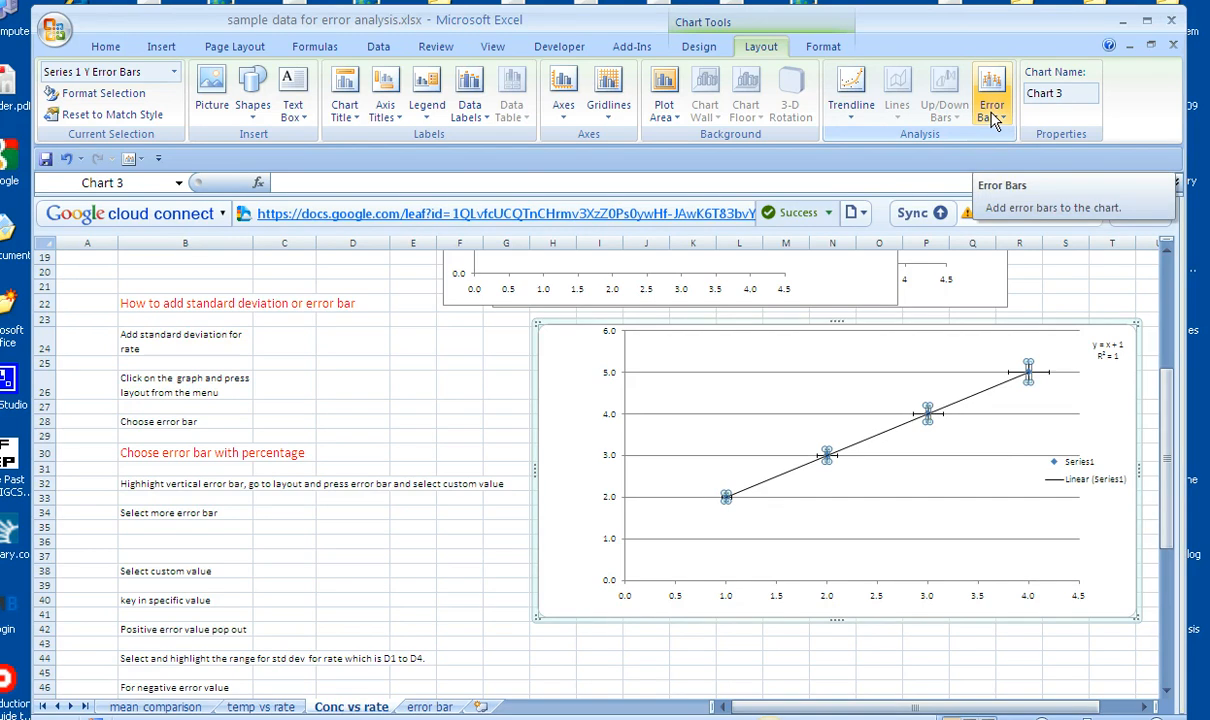
# Switch the vertical error bars to a custom amount, cancelling the value entry.
pyautogui.click(991, 95)
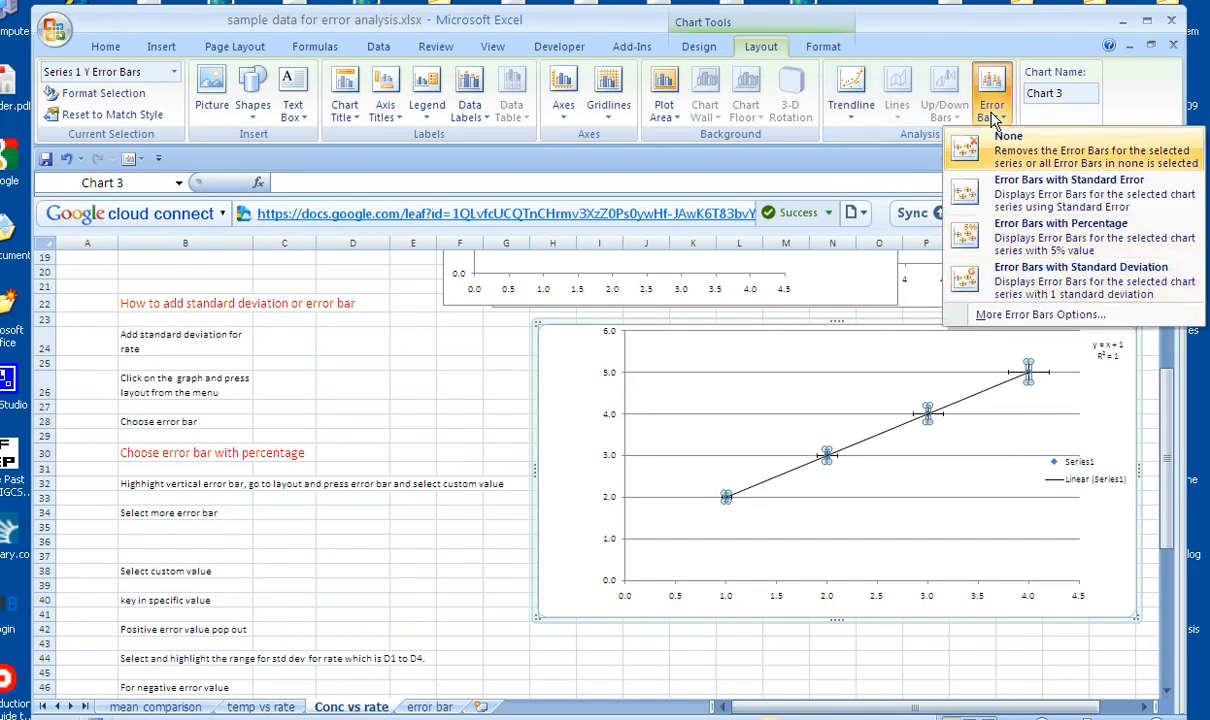
pyautogui.click(1039, 314)
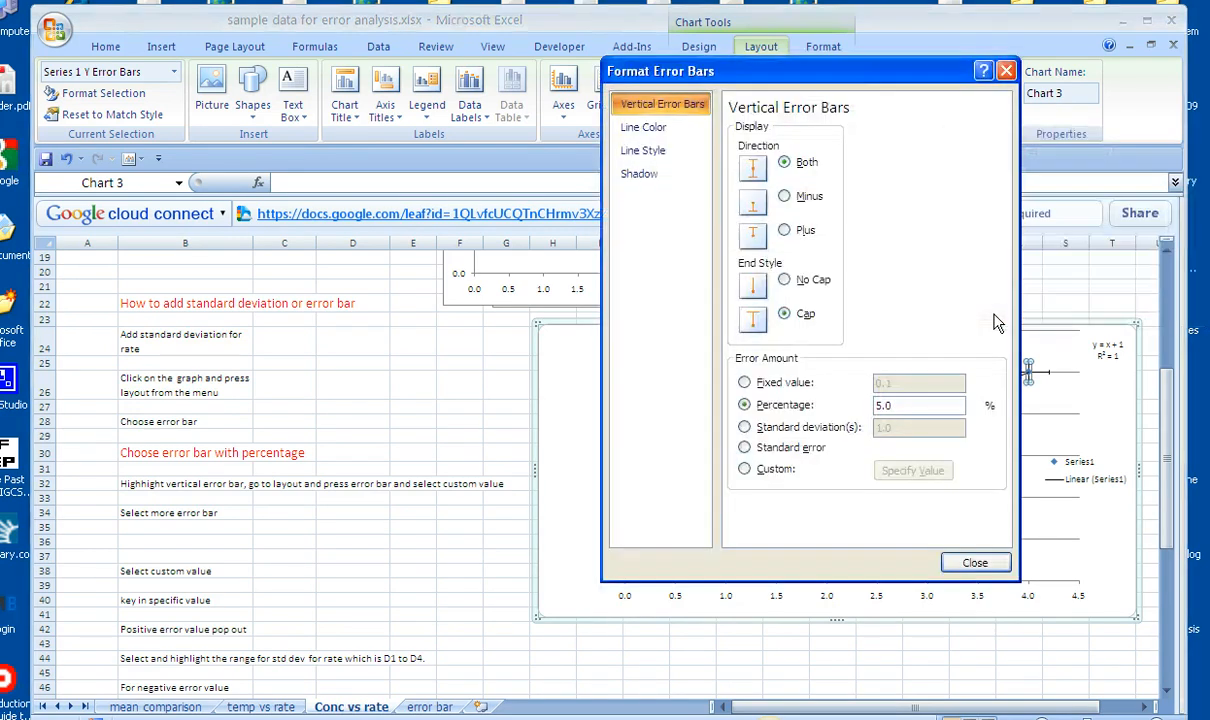
pyautogui.click(745, 469)
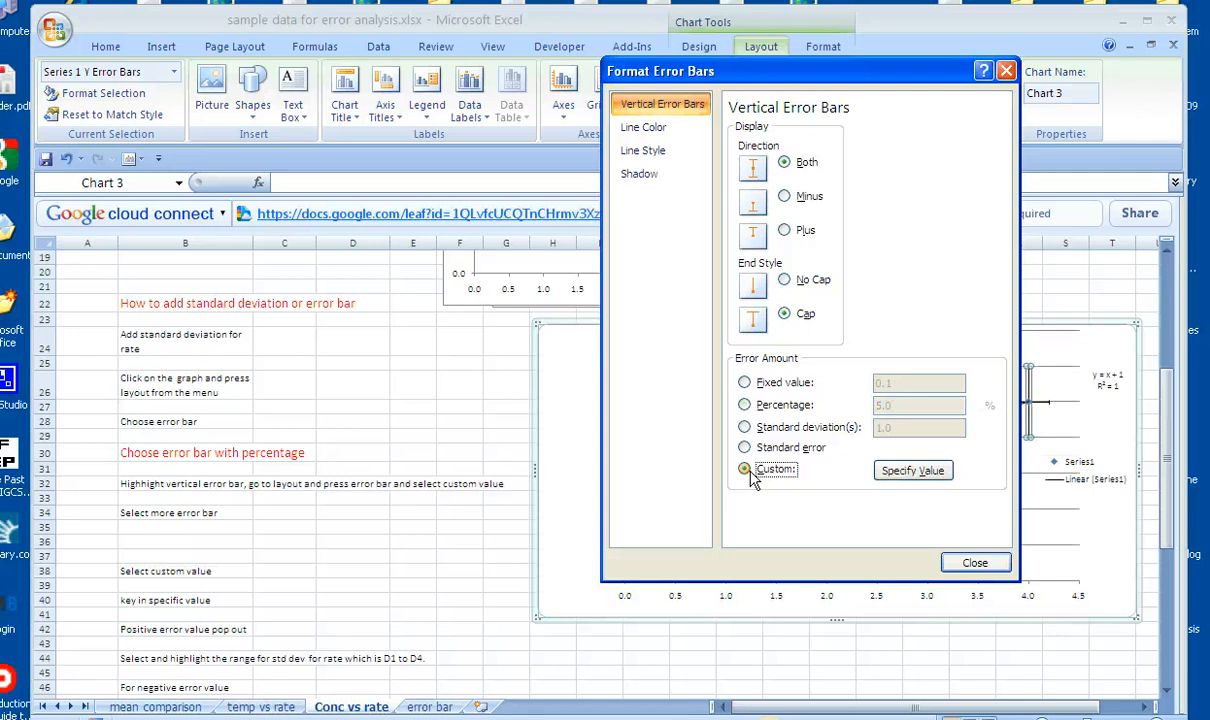
pyautogui.click(912, 470)
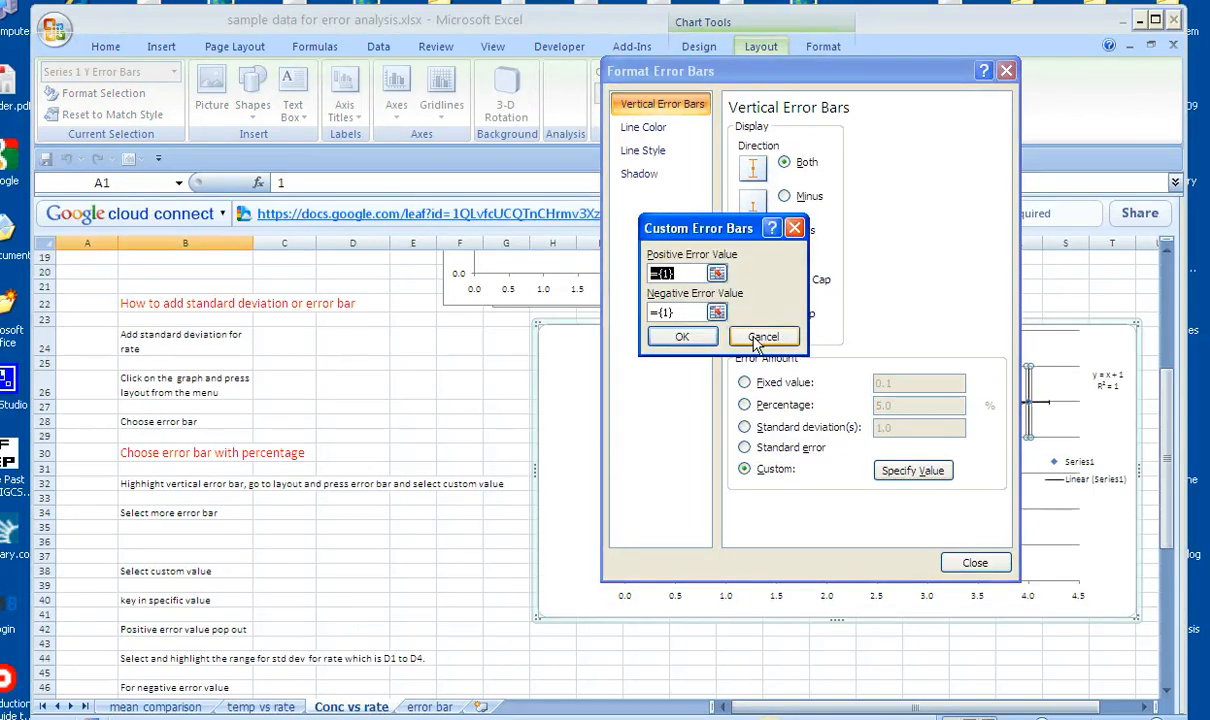
pyautogui.click(763, 336)
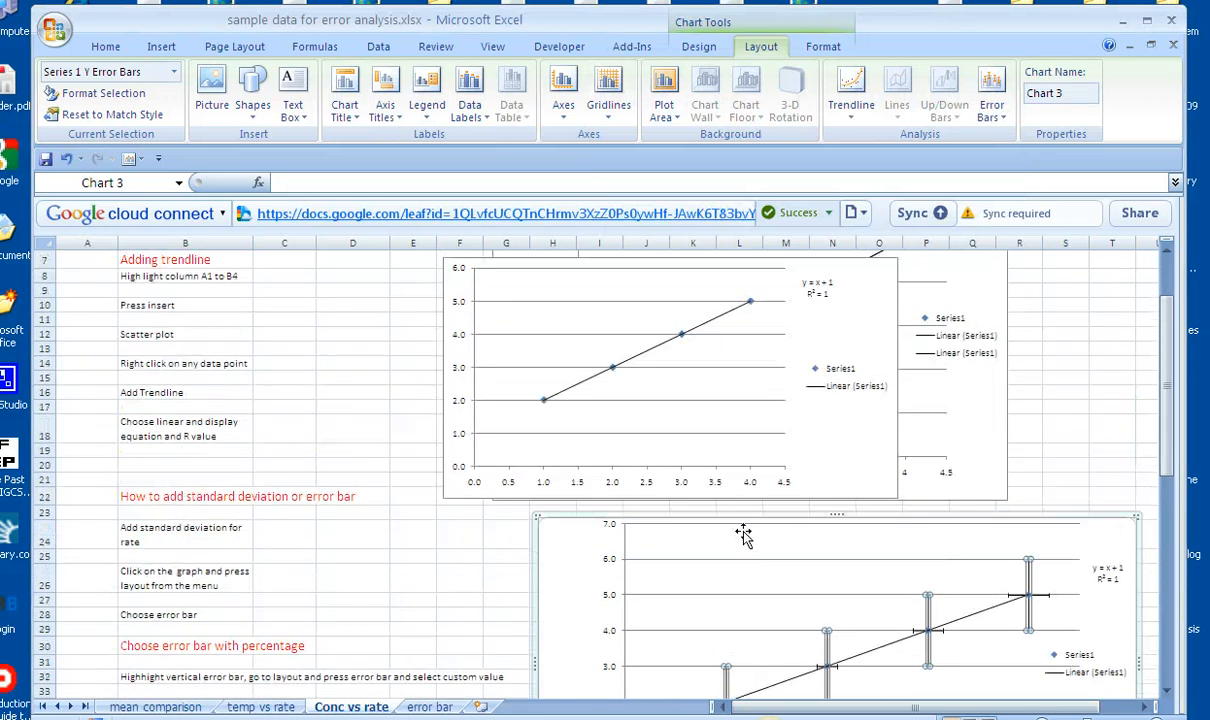
# Add error bars to the concentration vs rate chart's series and close the settings.
pyautogui.click(742, 530)
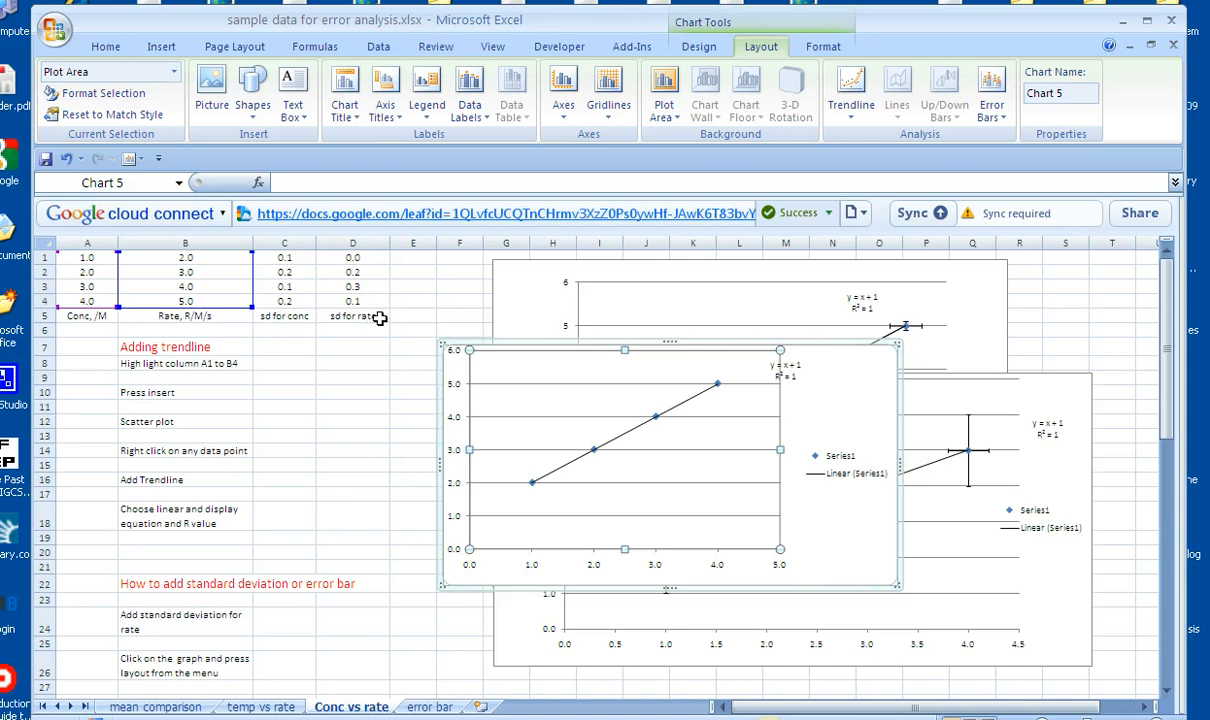
pyautogui.rightClick(655, 418)
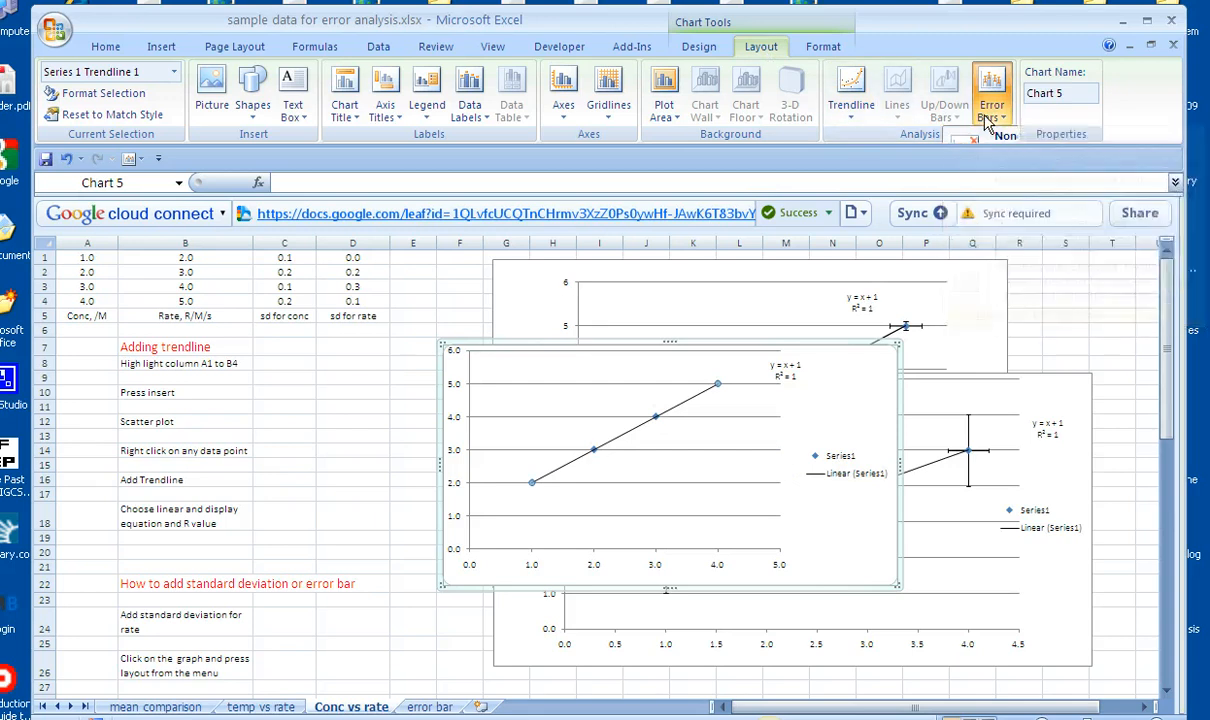
pyautogui.click(991, 90)
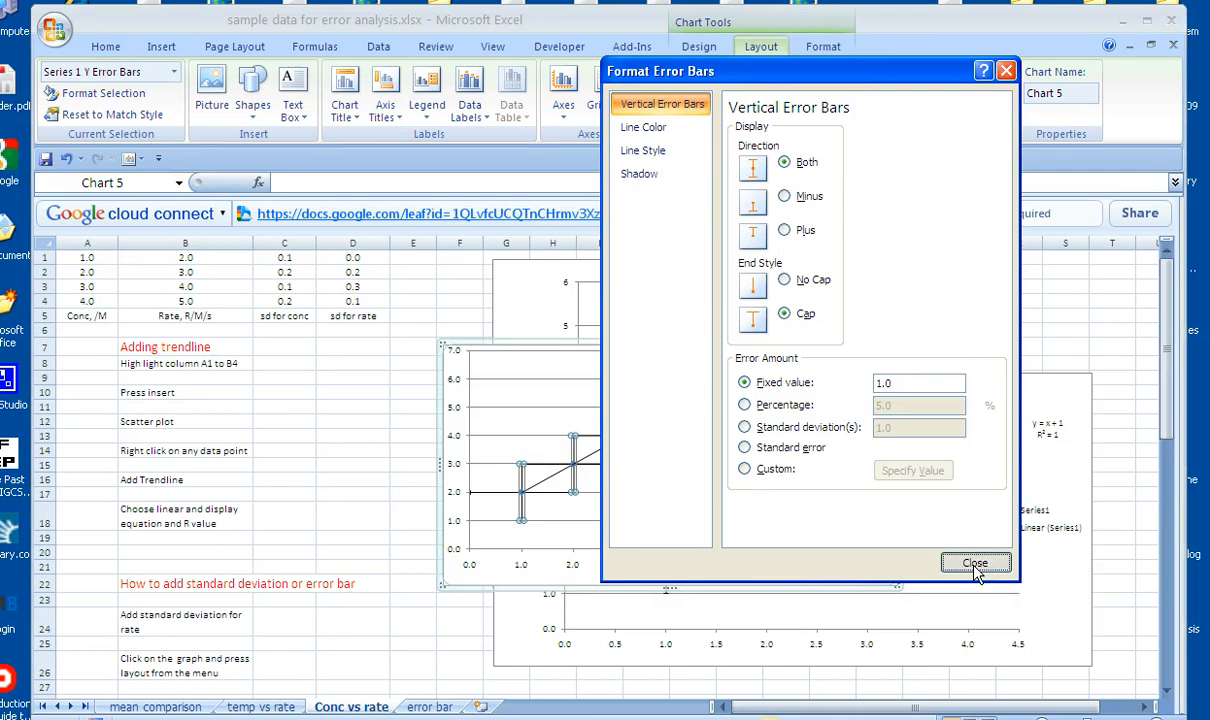
pyautogui.click(975, 562)
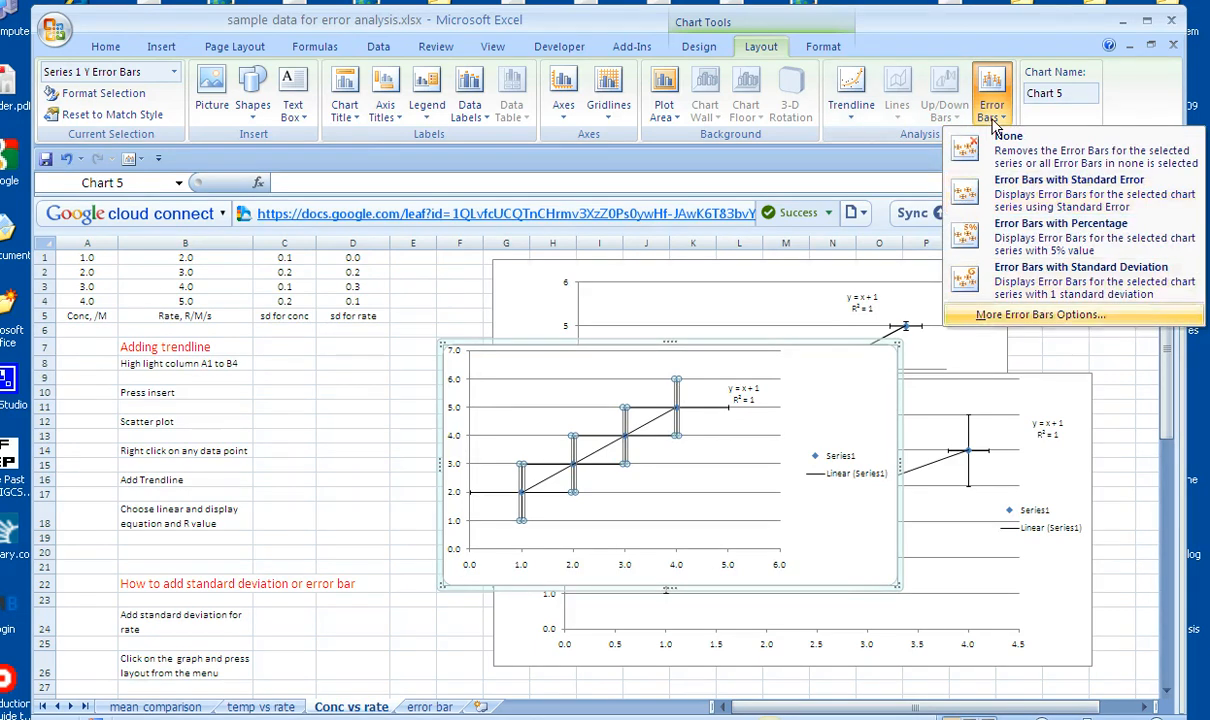
# Set vertical error bars to custom values from the rate standard deviations D1:D4.
pyautogui.click(1040, 315)
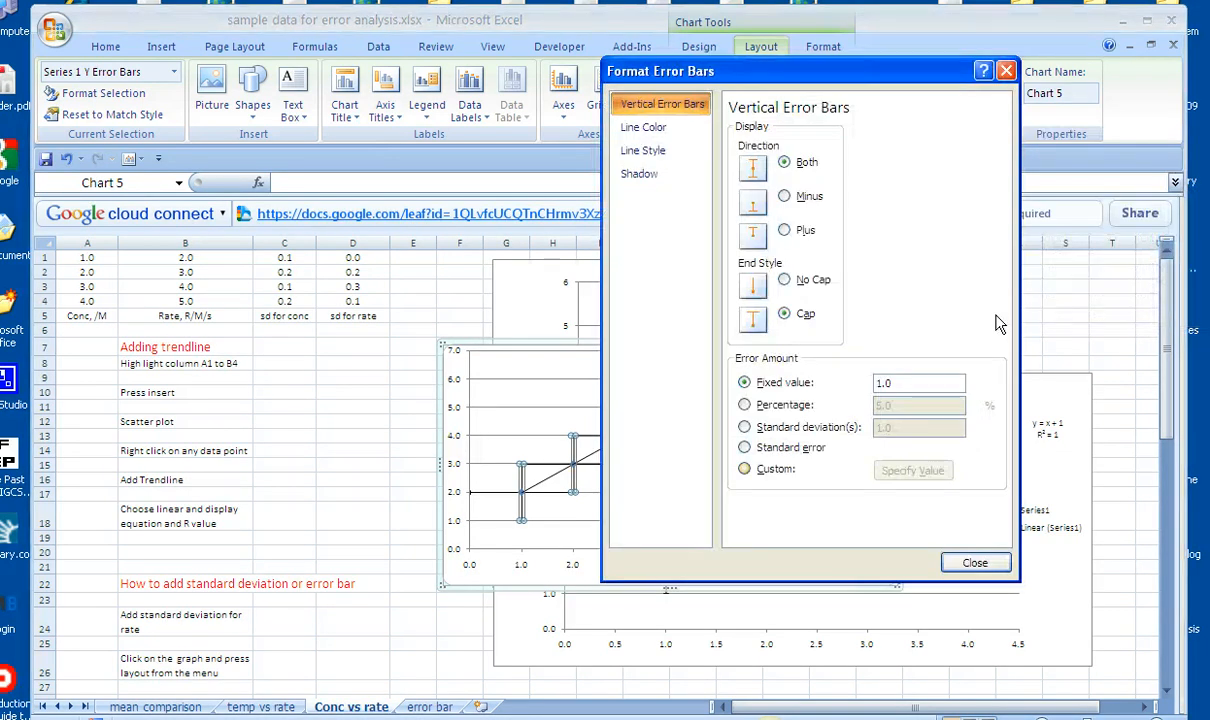
pyautogui.click(745, 469)
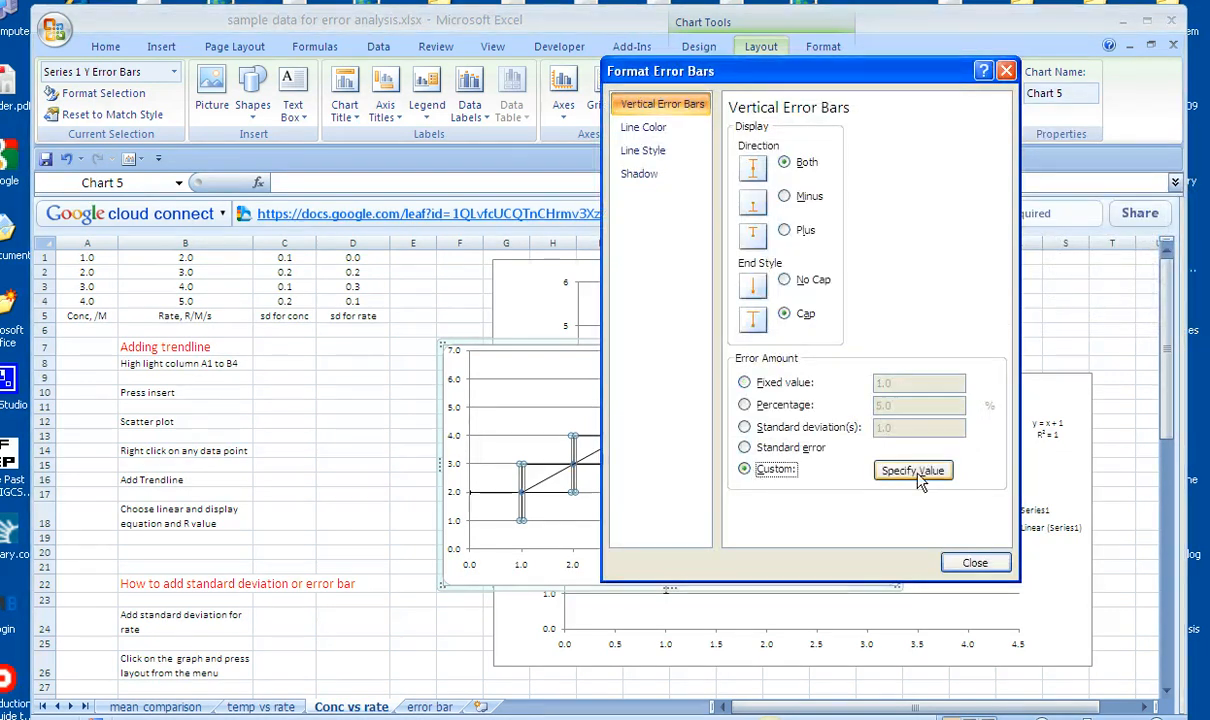
pyautogui.click(912, 470)
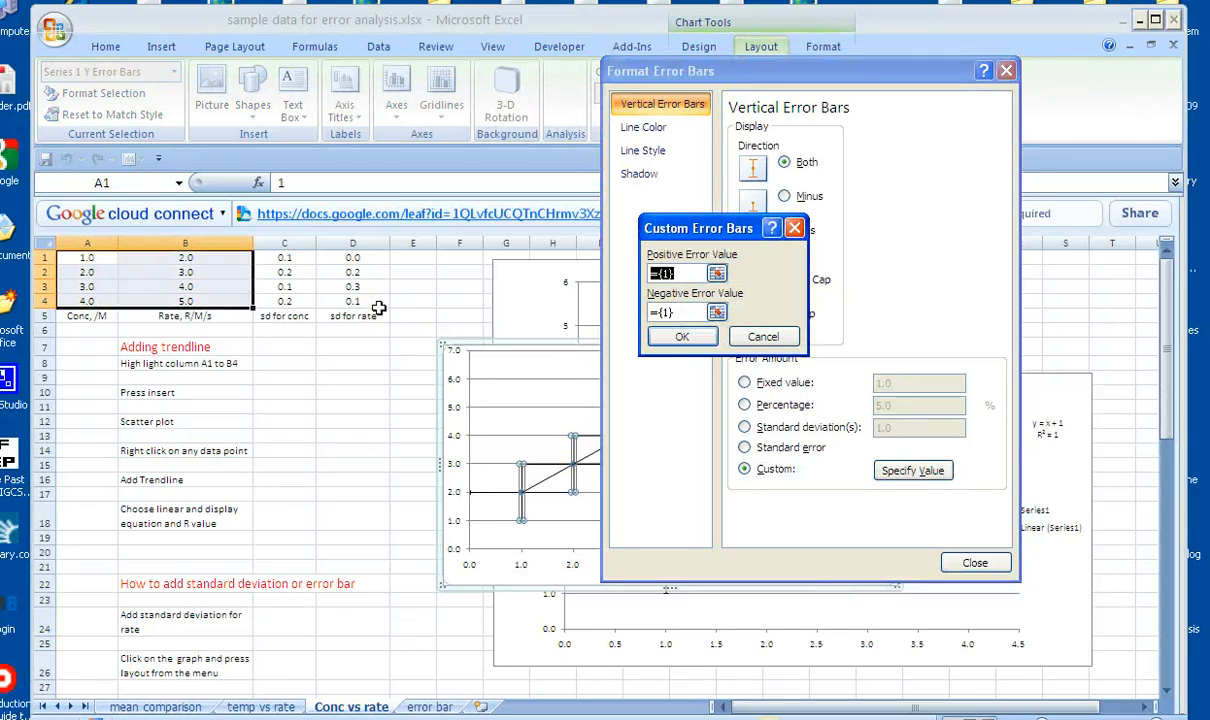
pyautogui.moveTo(355, 262)
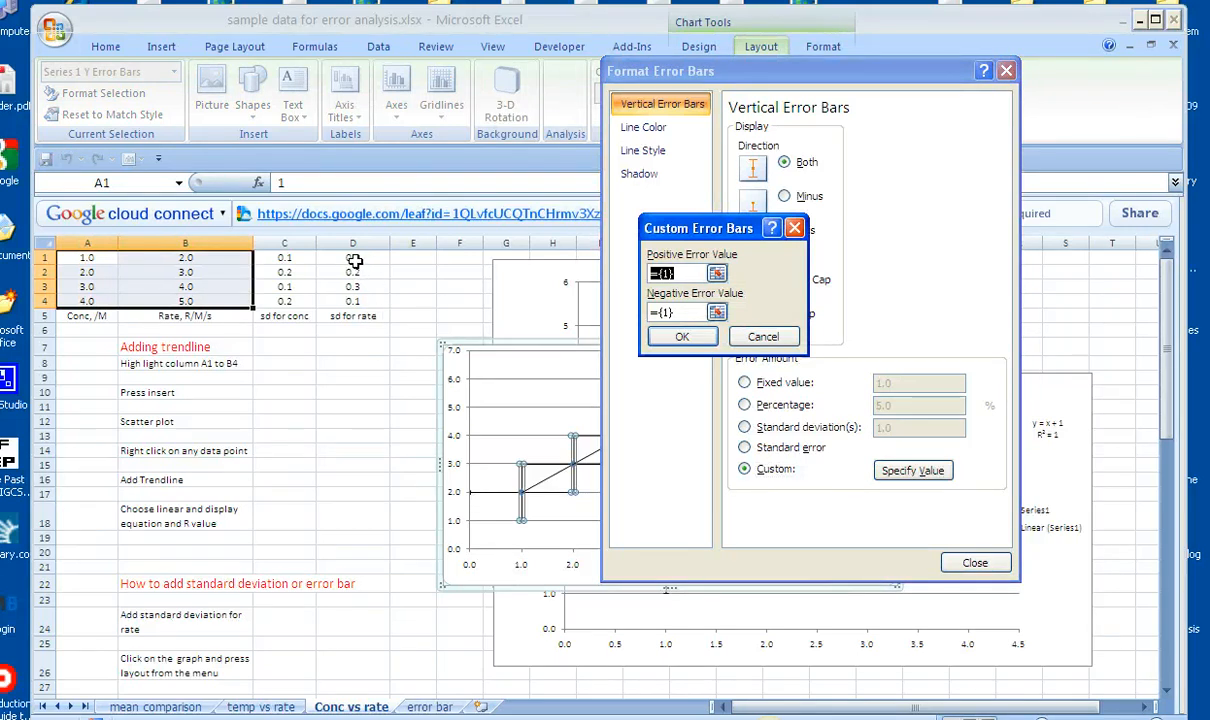
pyautogui.click(352, 257)
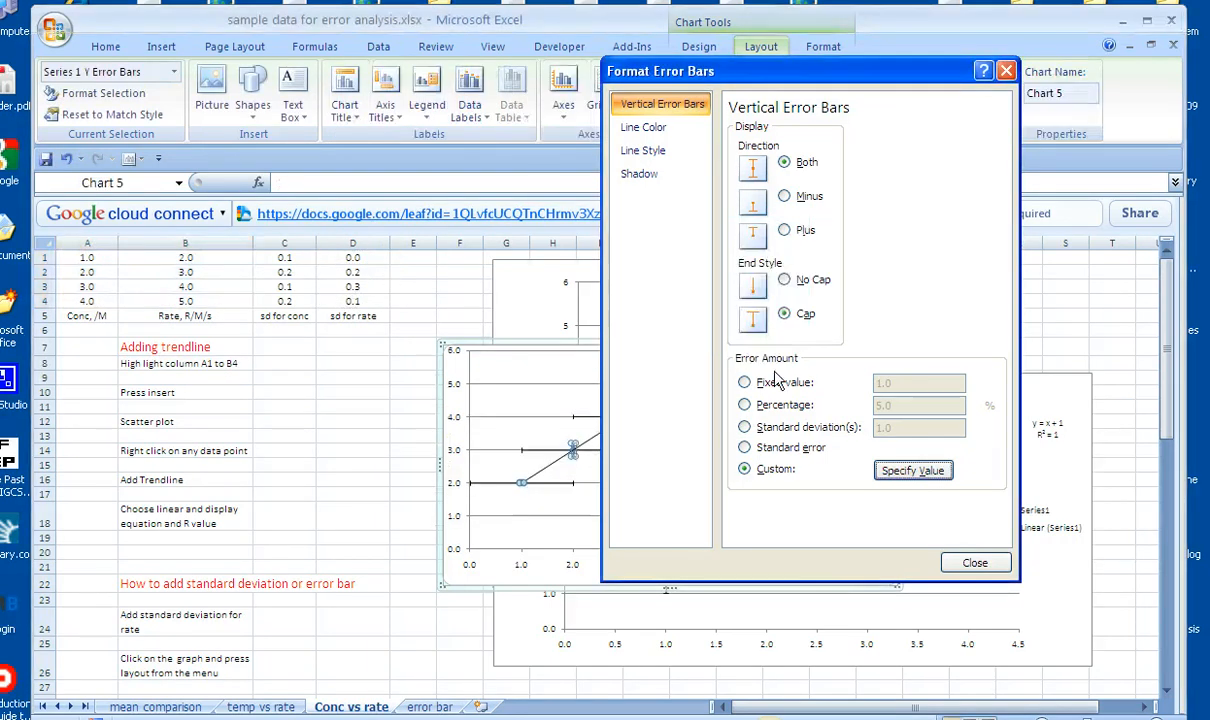
pyautogui.click(974, 562)
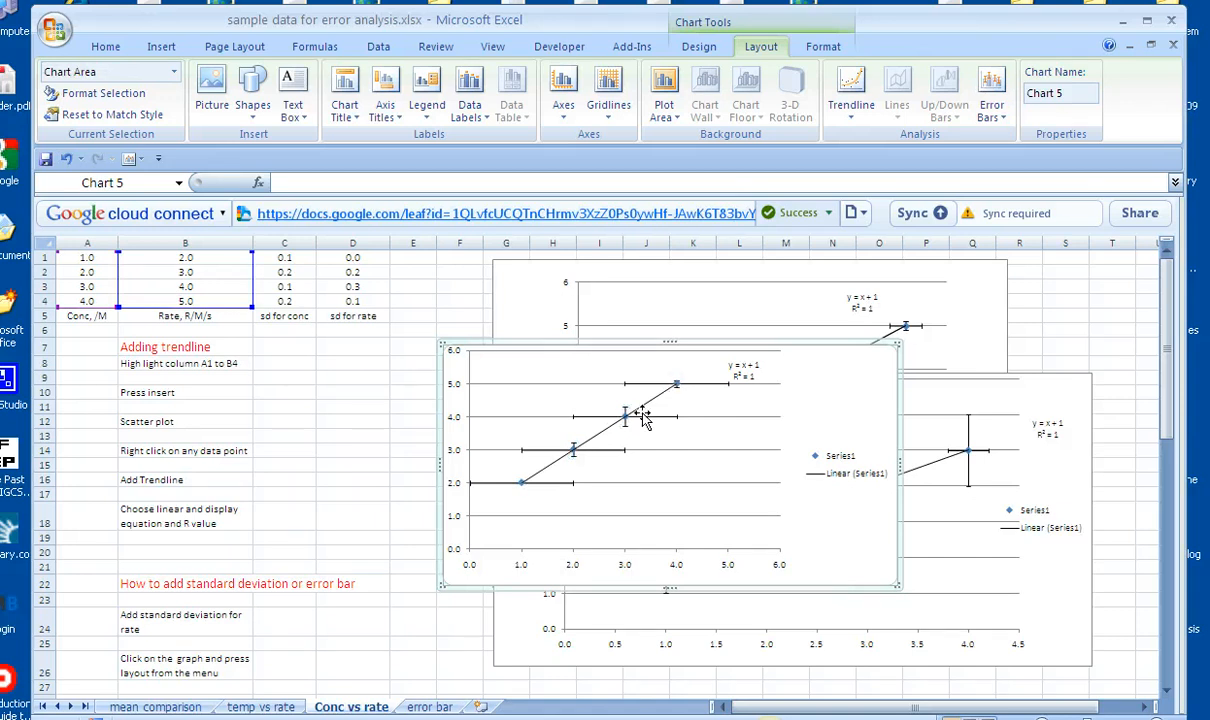
pyautogui.moveTo(538, 472)
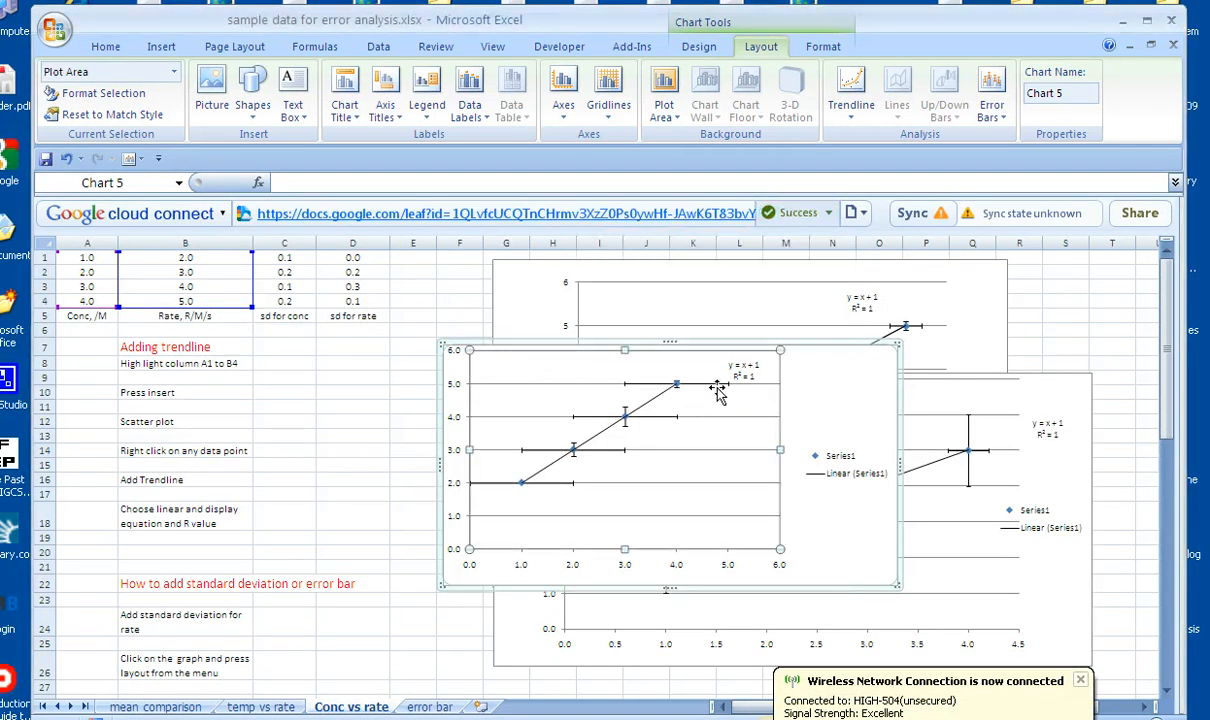
# Select the chart's horizontal error bars.
pyautogui.click(745, 370)
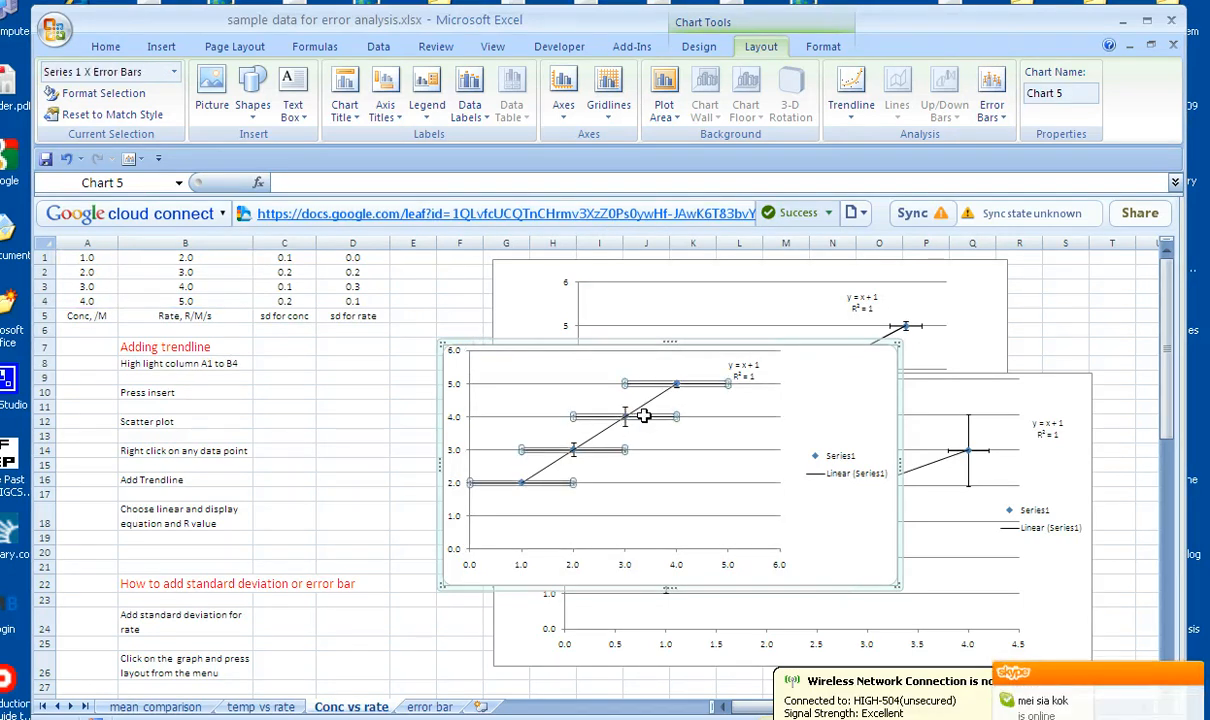
pyautogui.moveTo(650, 419)
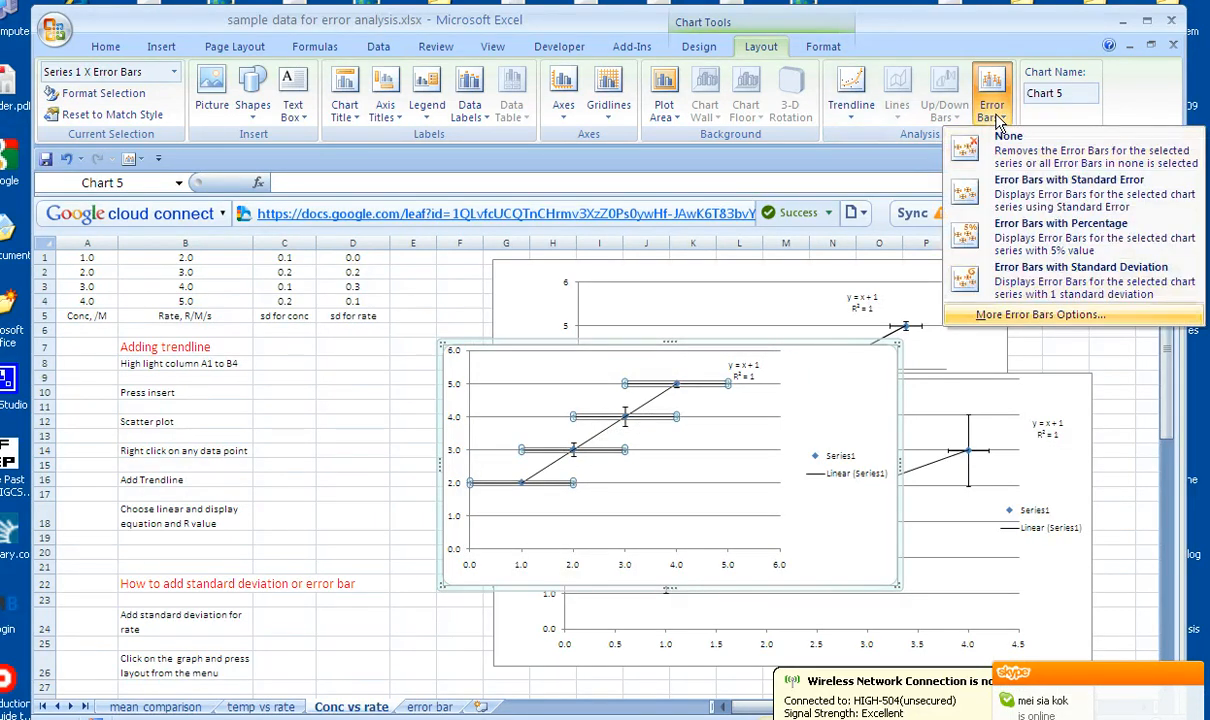
# Set horizontal error bars to custom values from concentration standard deviations C1:C4.
pyautogui.click(1041, 314)
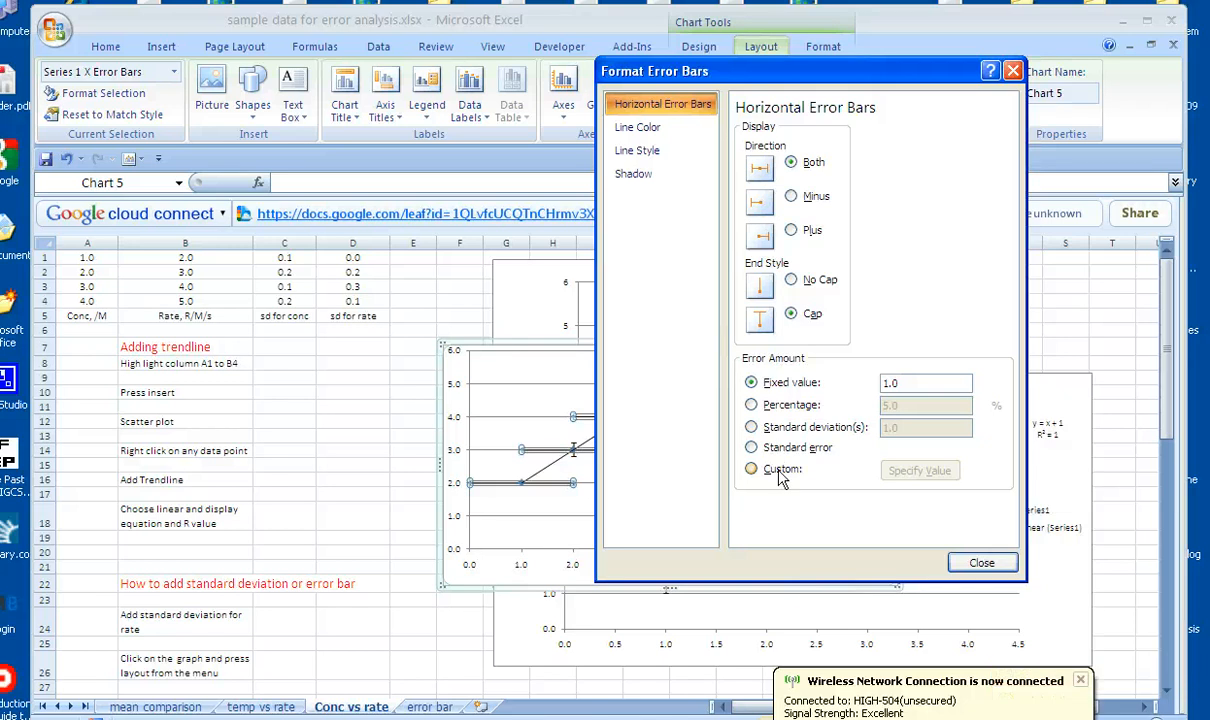
pyautogui.click(918, 470)
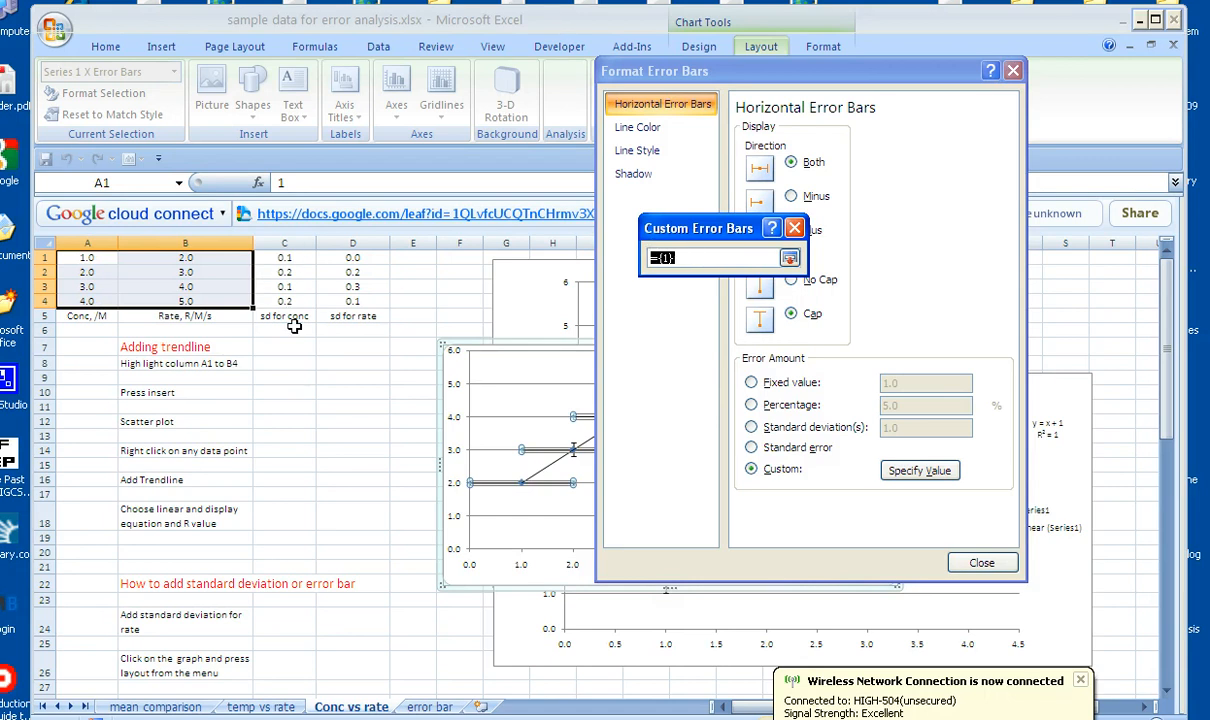
pyautogui.moveTo(284, 258); pyautogui.dragTo(284, 301)
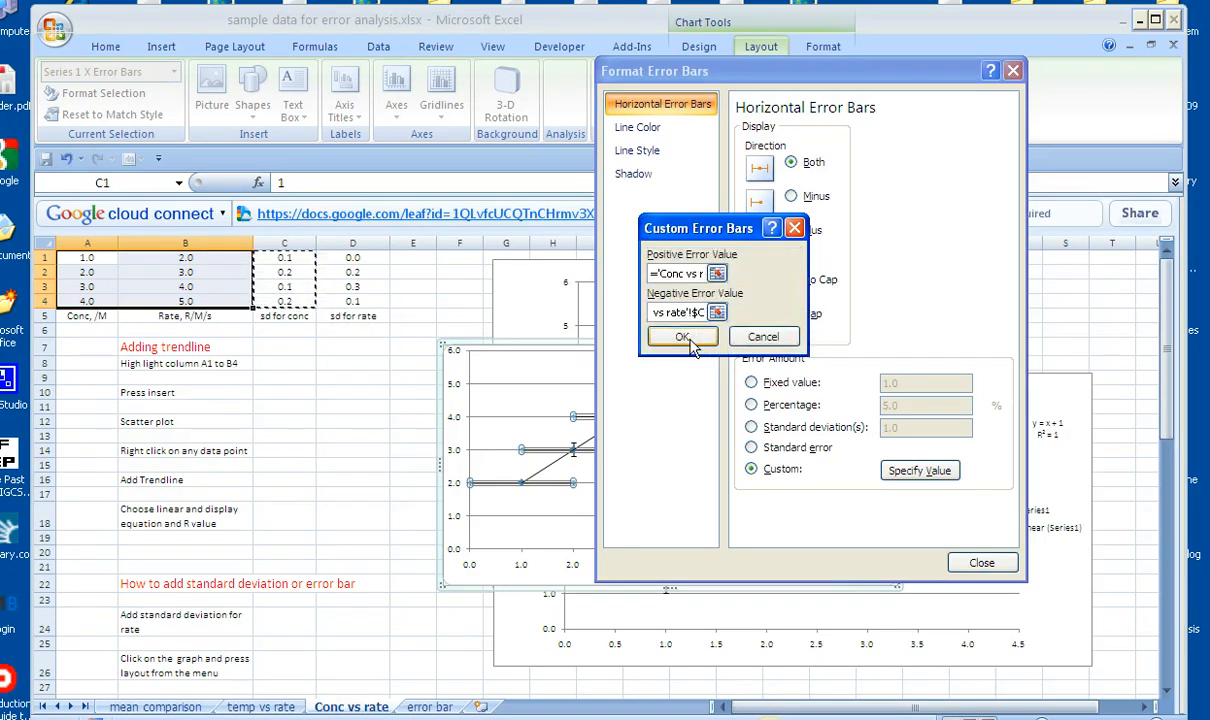
pyautogui.click(681, 336)
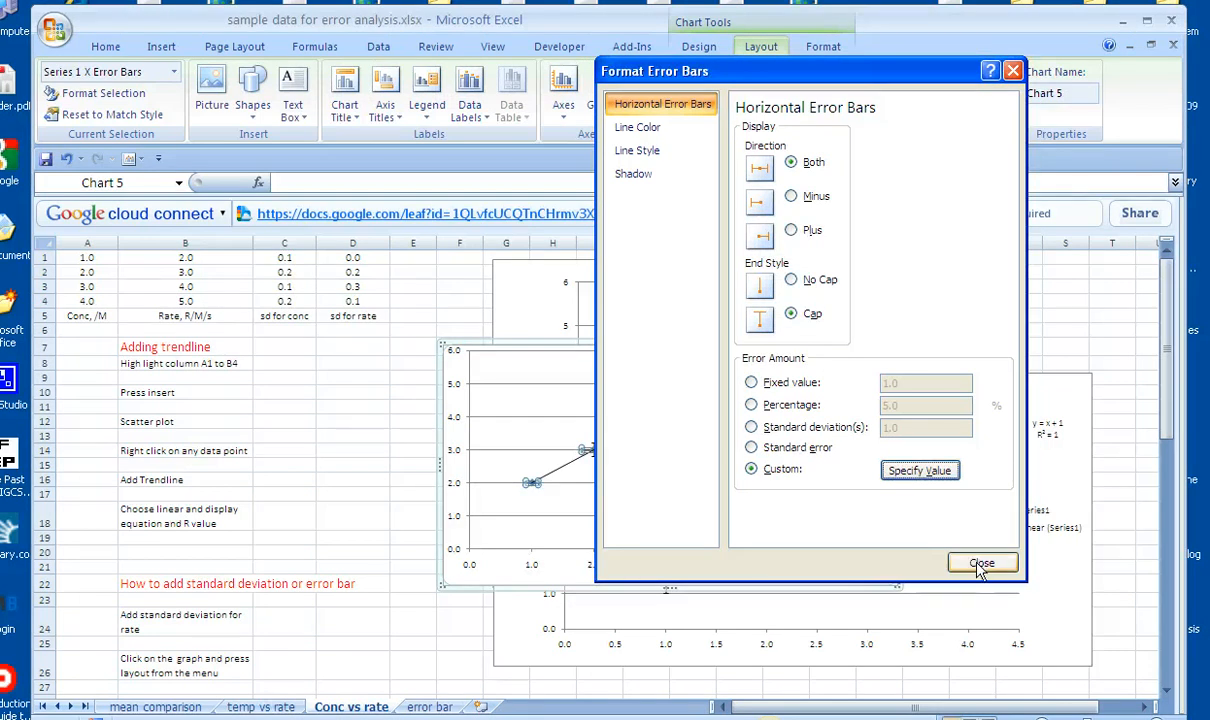
pyautogui.click(981, 562)
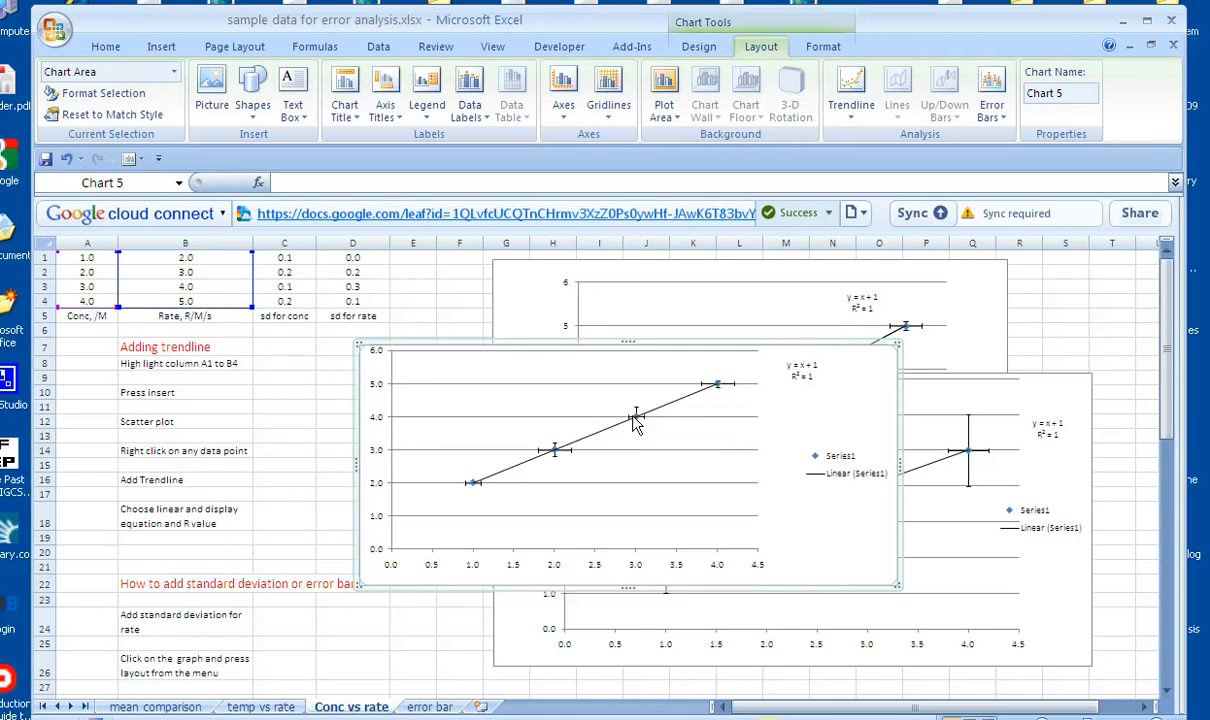
pyautogui.moveTo(645, 425)
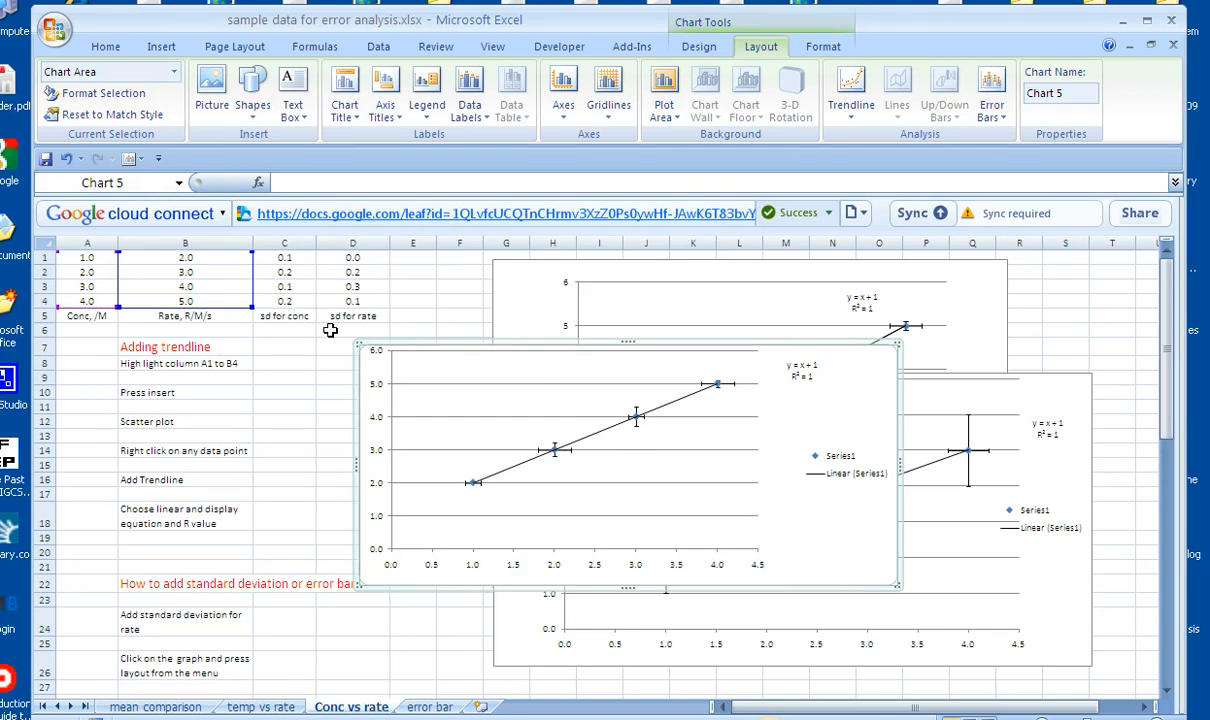
pyautogui.moveTo(452, 463)
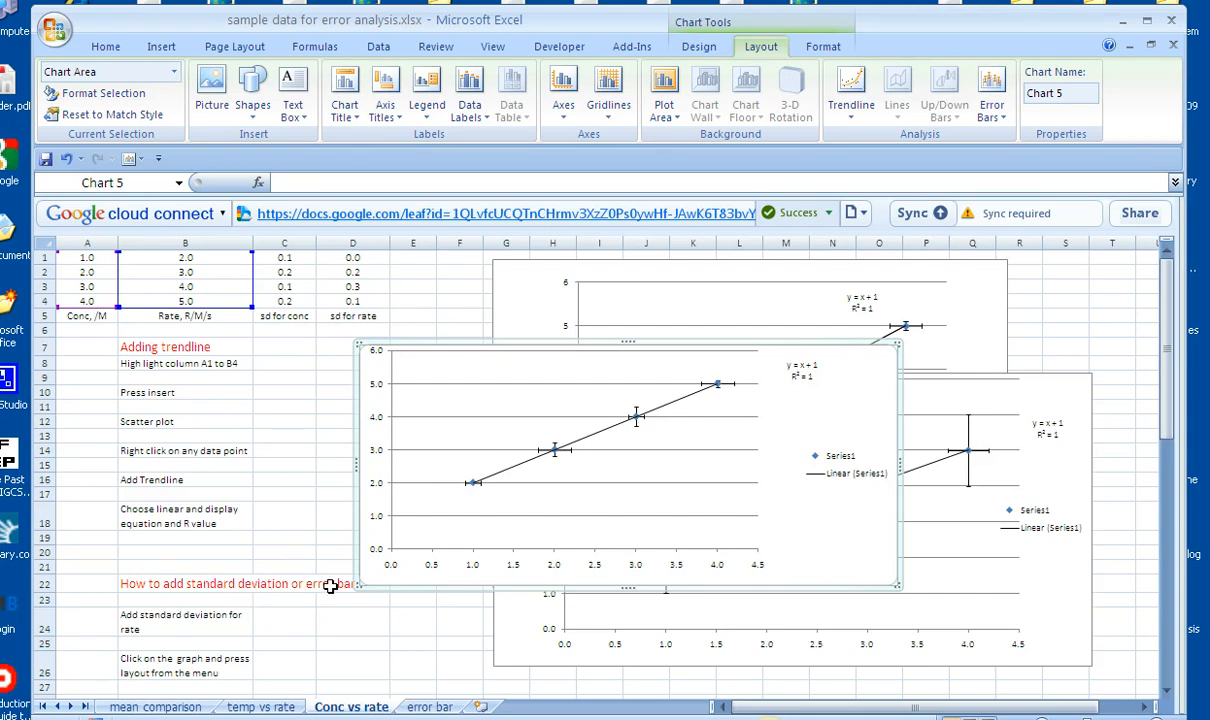
pyautogui.moveTo(590, 505)
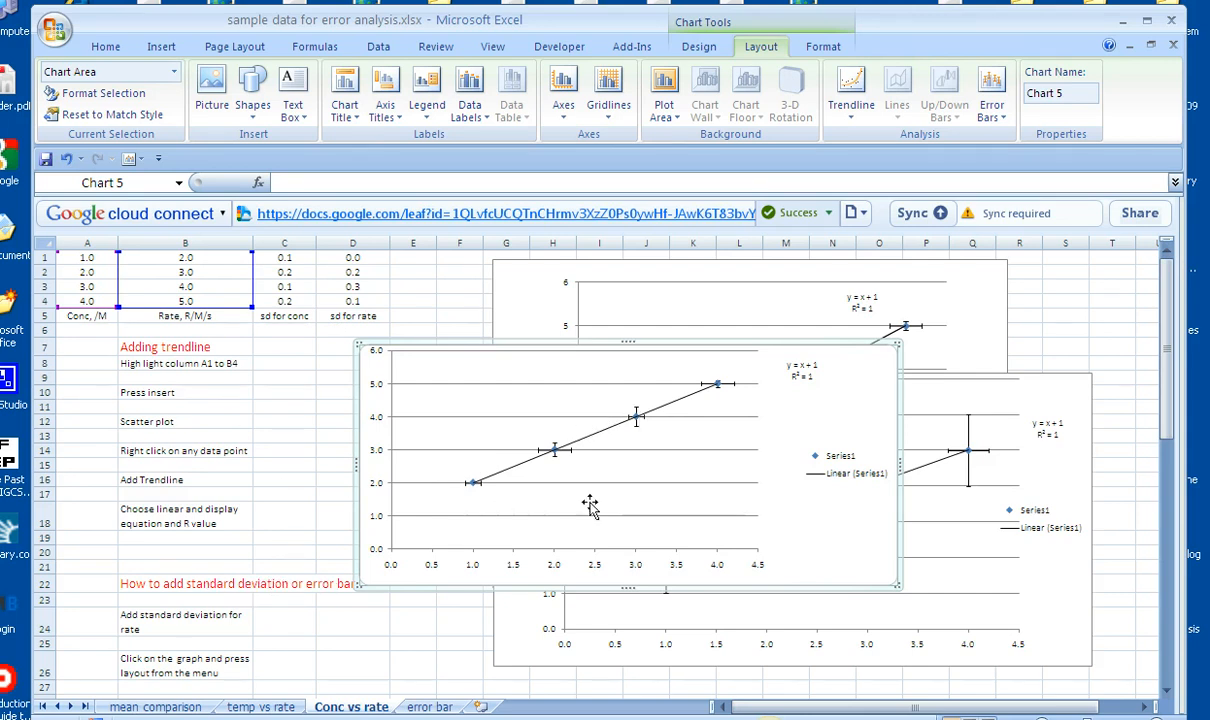
pyautogui.moveTo(414, 647)
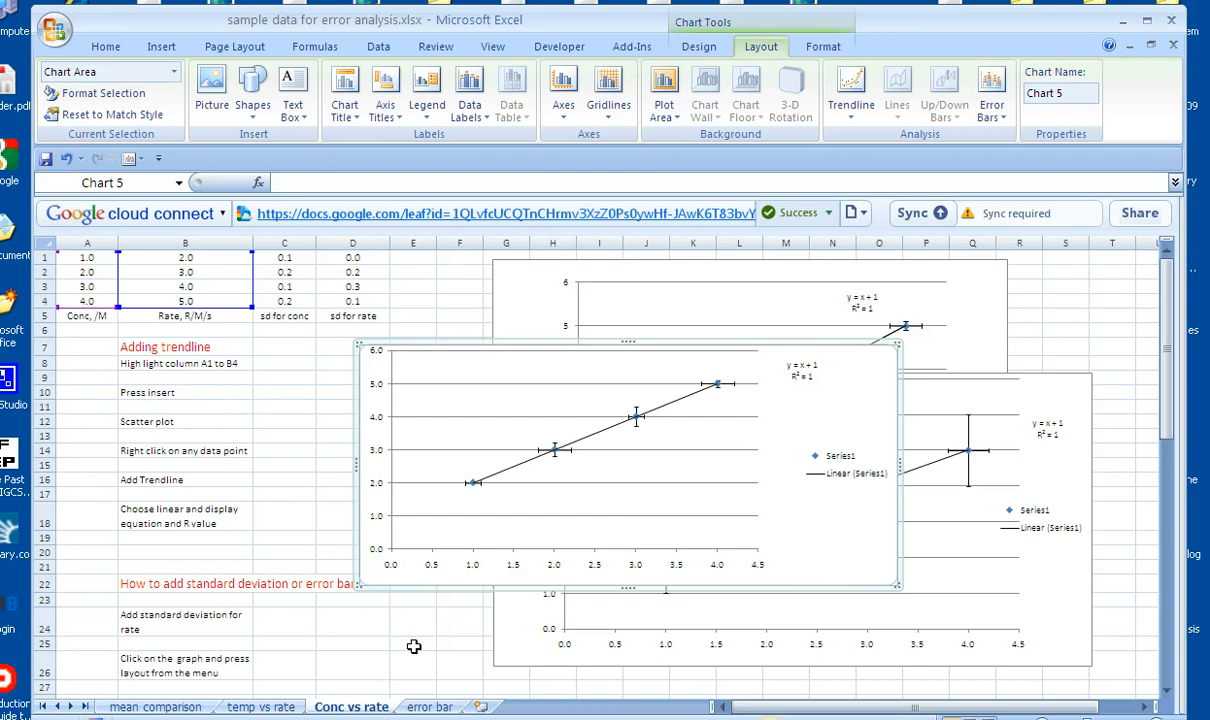